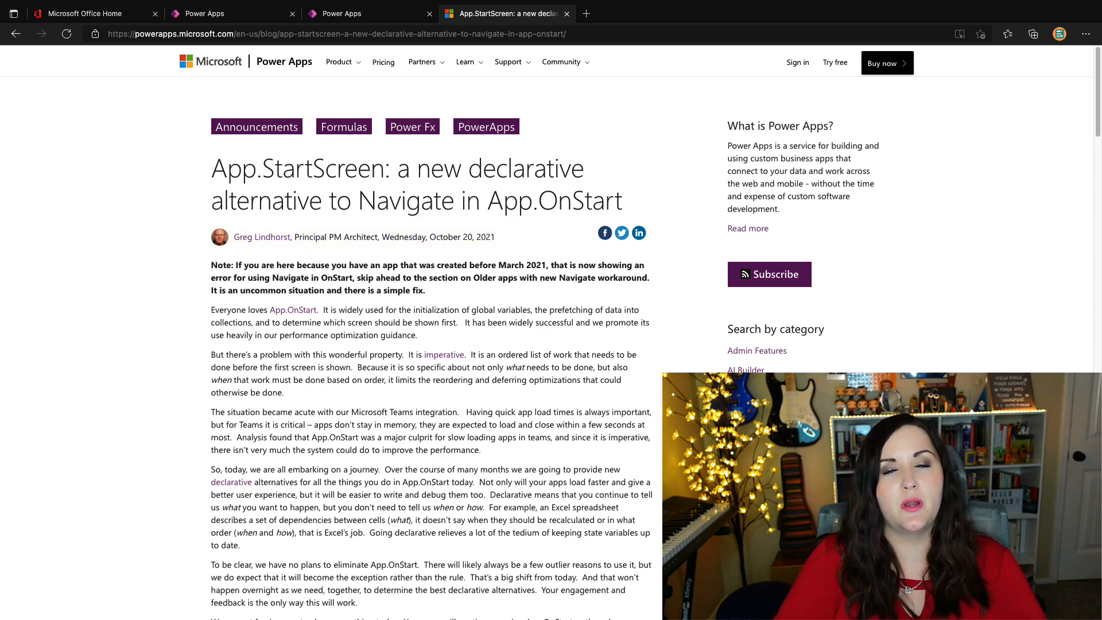
Confirm Training Portal's authoring version is 3.21101.26 under Settings > Support
scroll("down", 3)
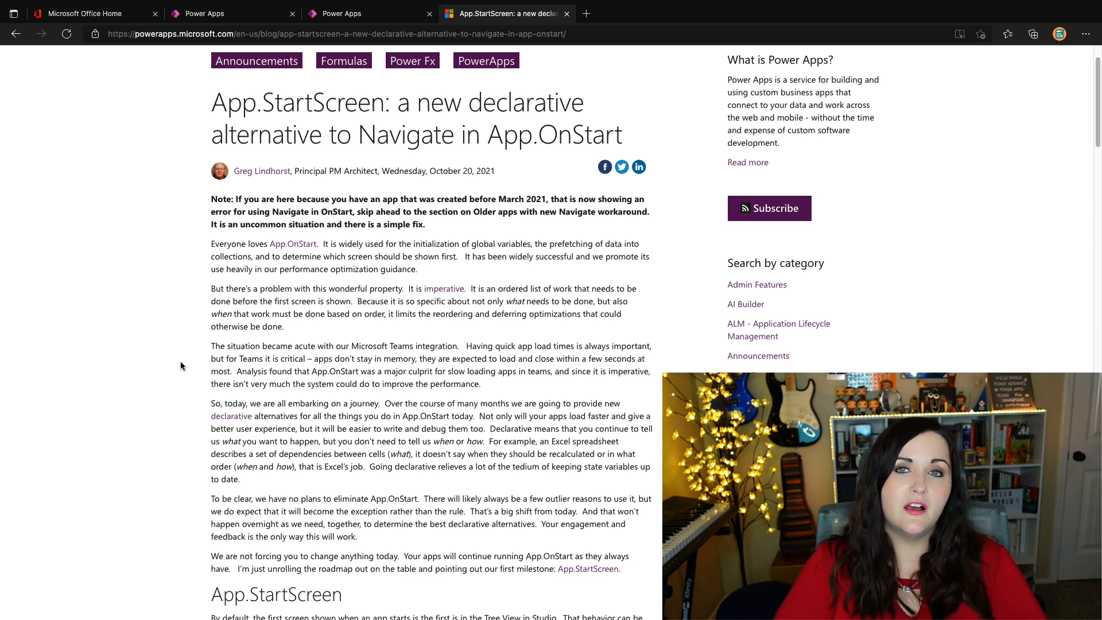
scroll("down", 3)
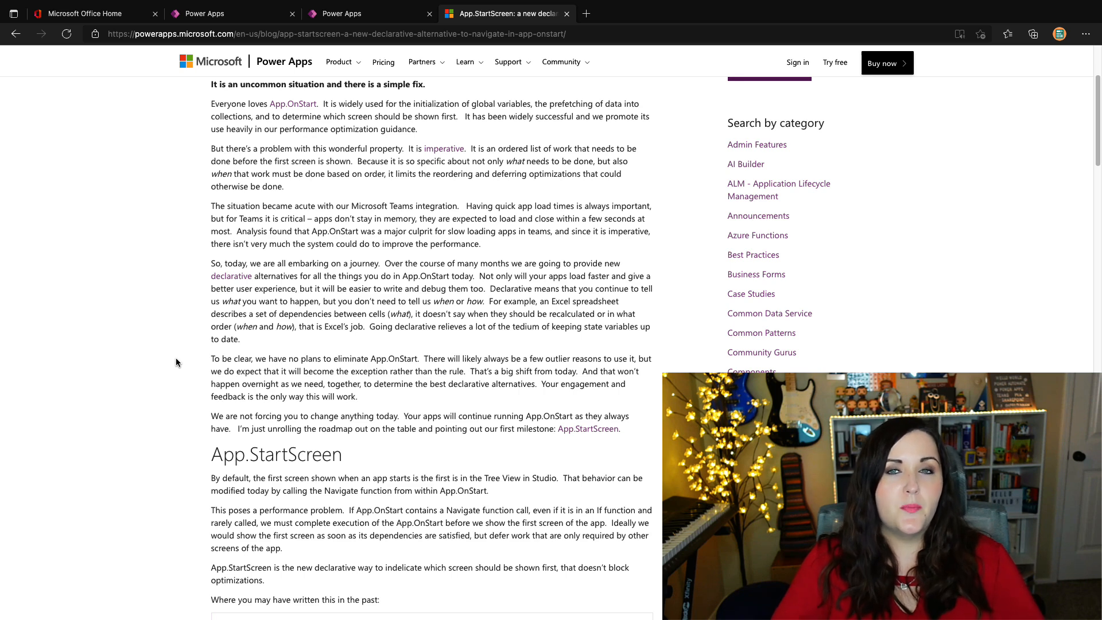
scroll("down", 3)
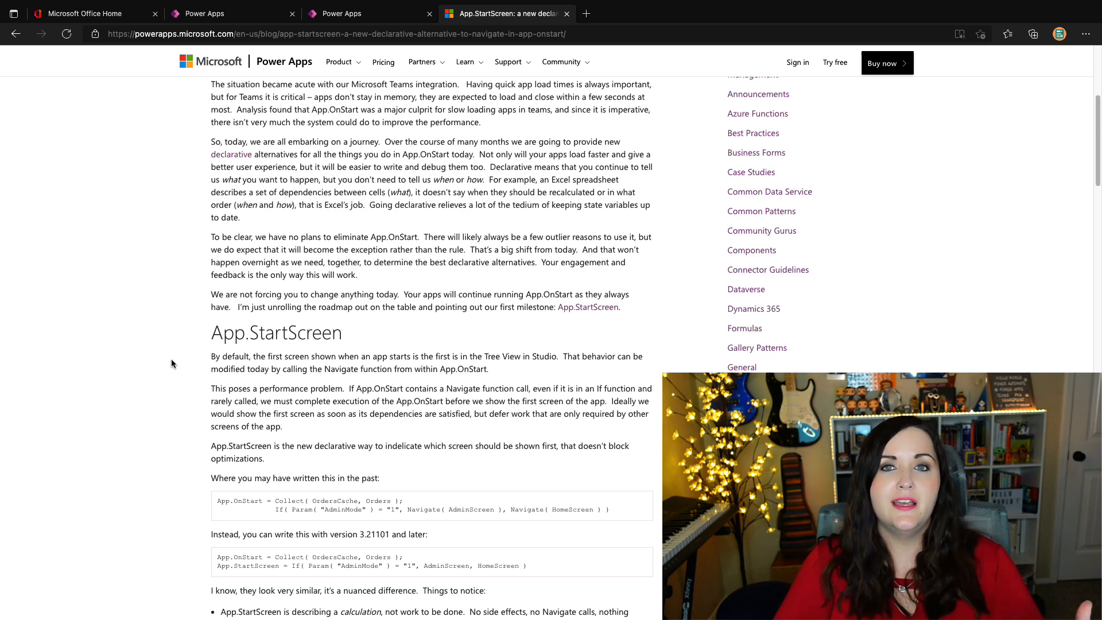
scroll("down", 3)
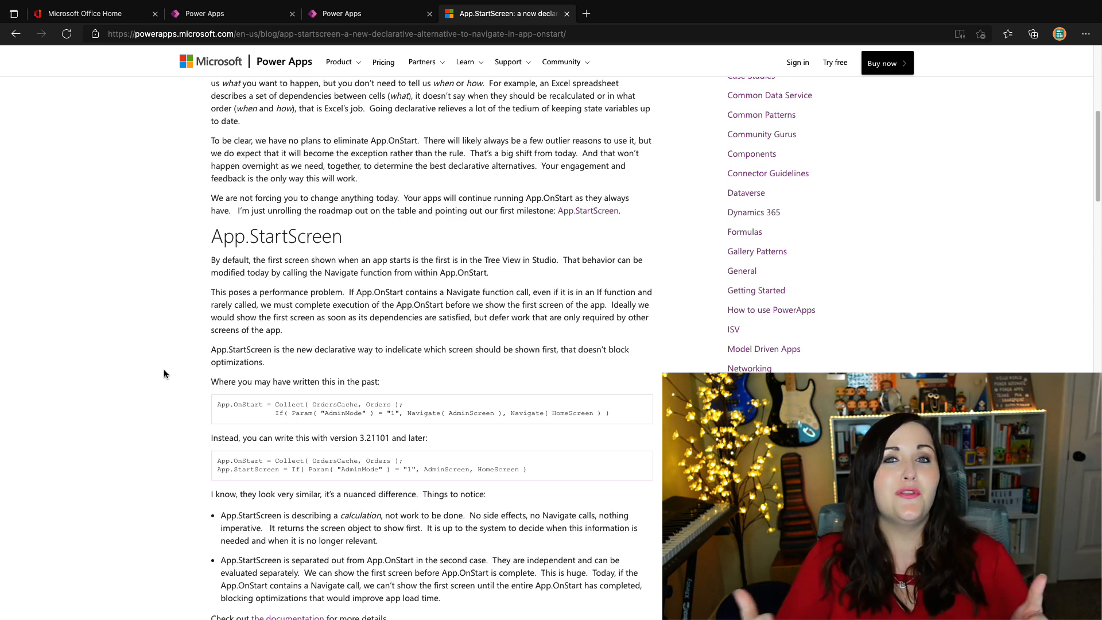
scroll("down", 3)
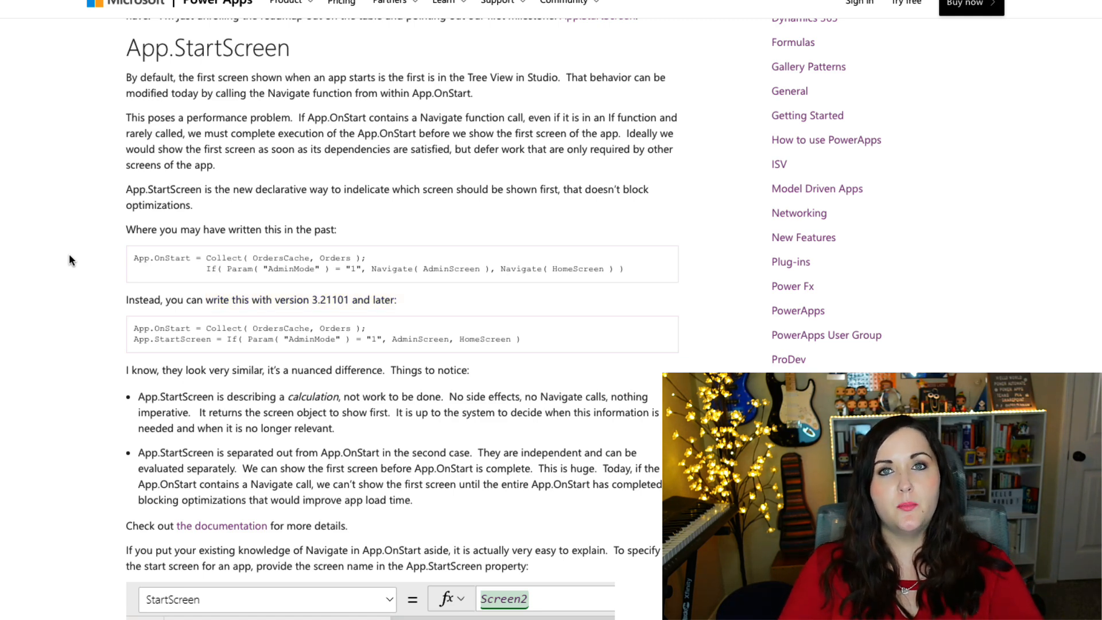
left_click(339, 13)
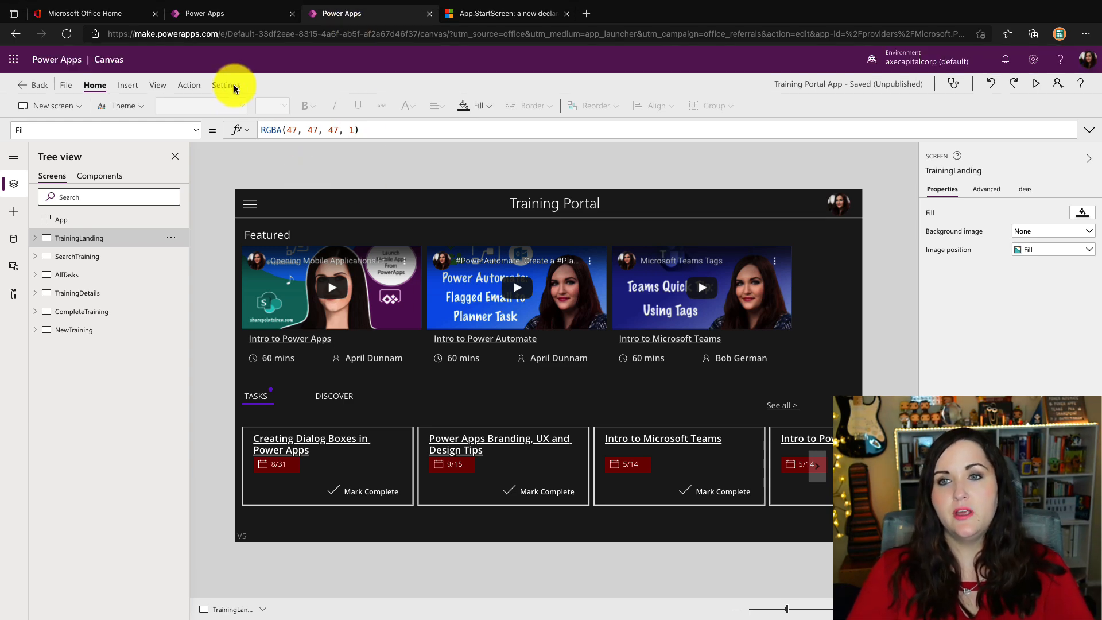
left_click(225, 85)
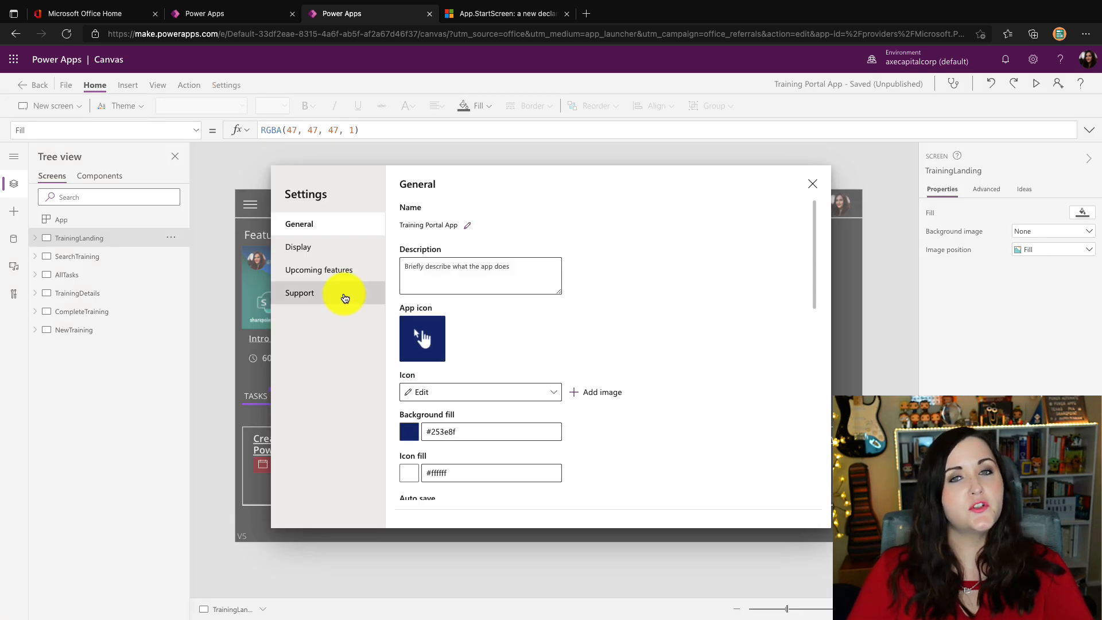
left_click(300, 292)
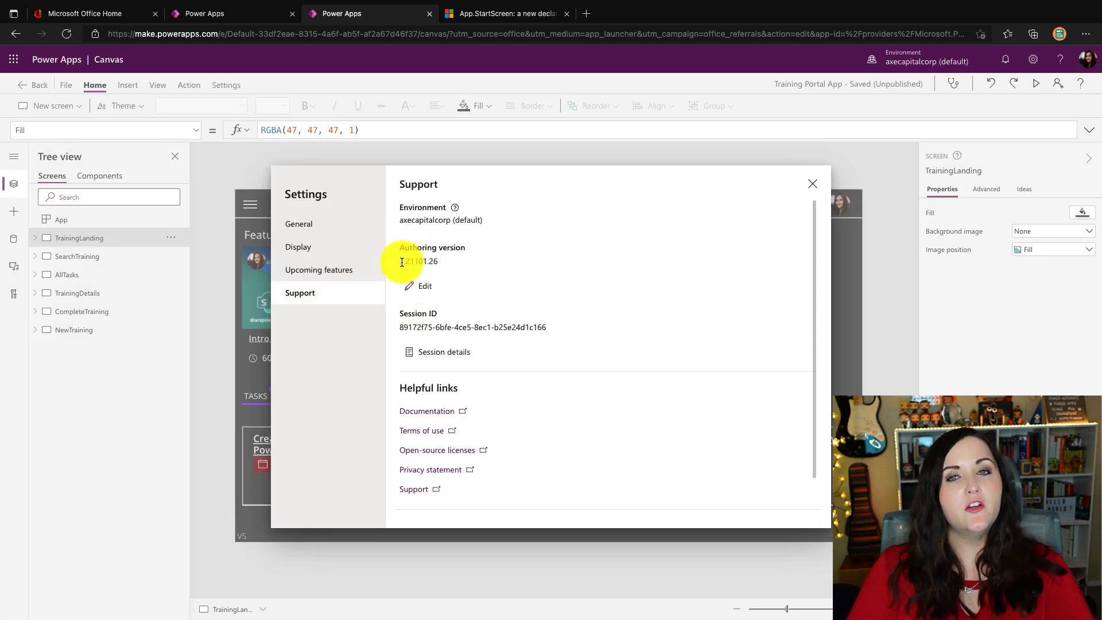
mouse_move(504, 275)
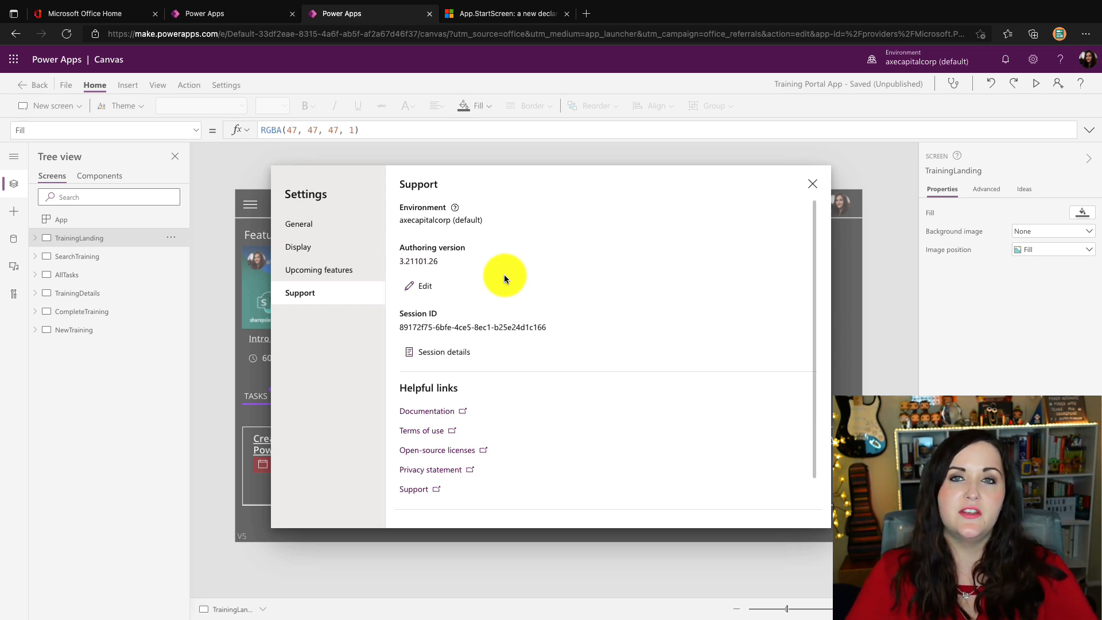
left_click(812, 183)
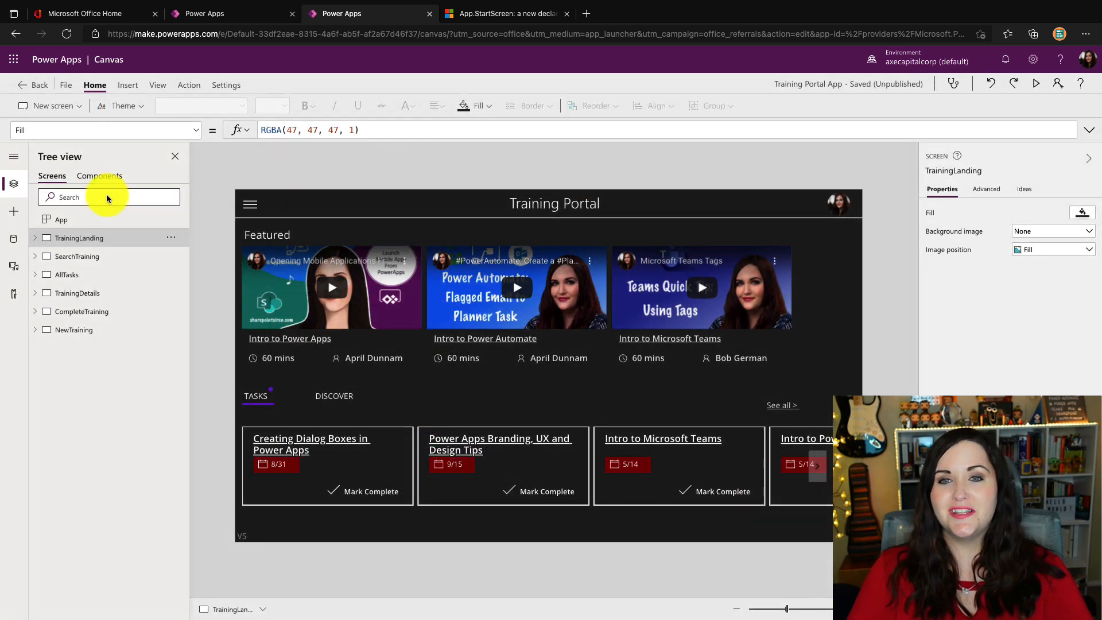
Verify the App object's StartScreen formula is empty, then return to OnStart
left_click(62, 219)
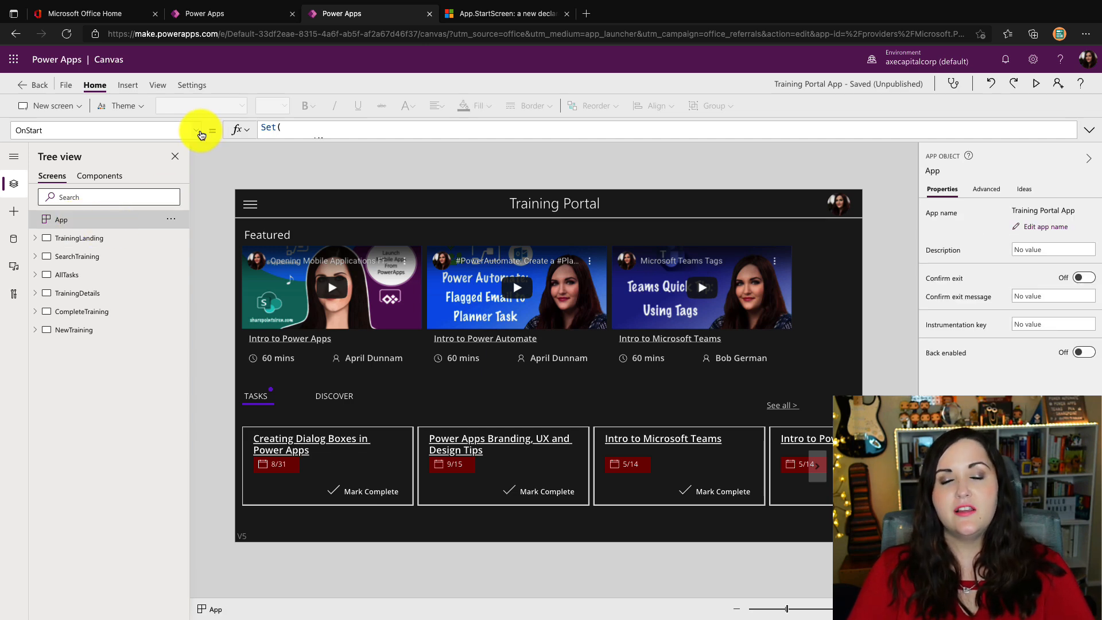
left_click(200, 130)
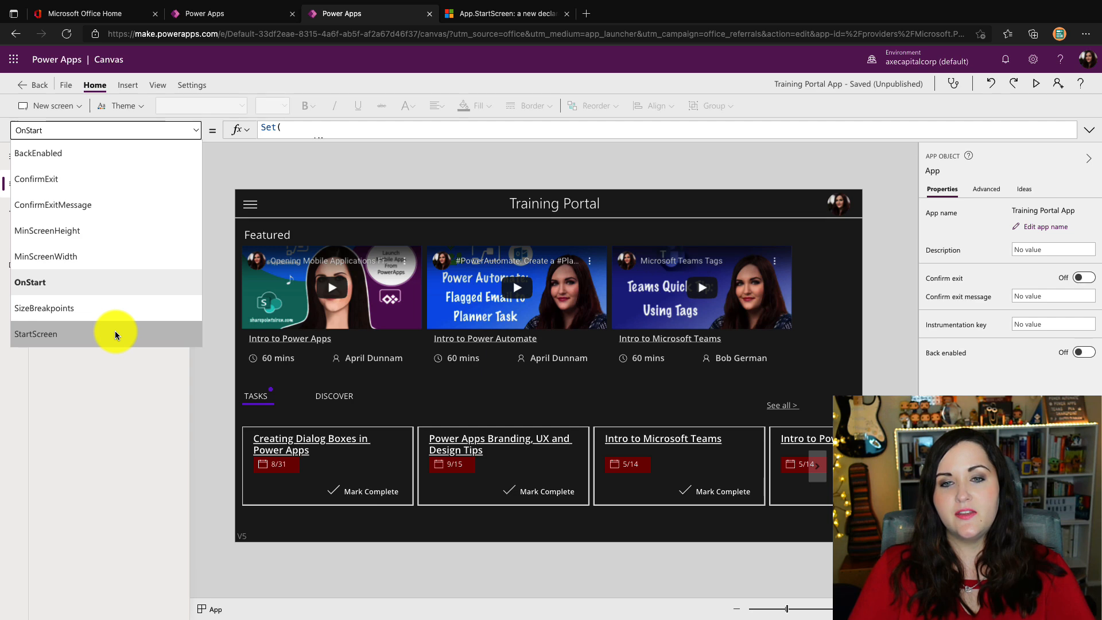
left_click(35, 333)
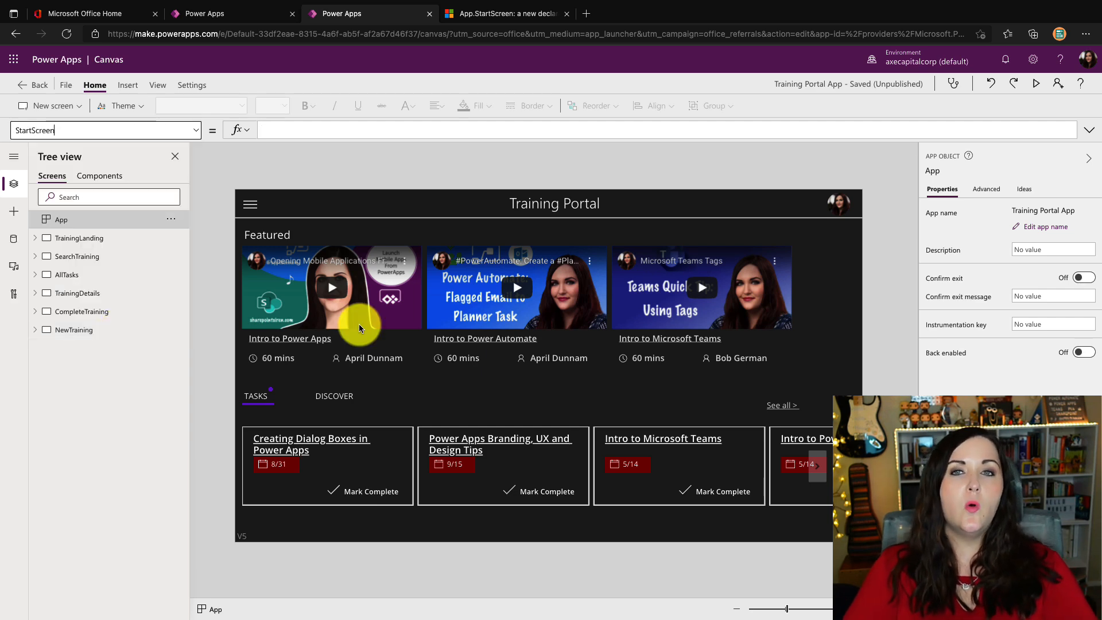
left_click(197, 130)
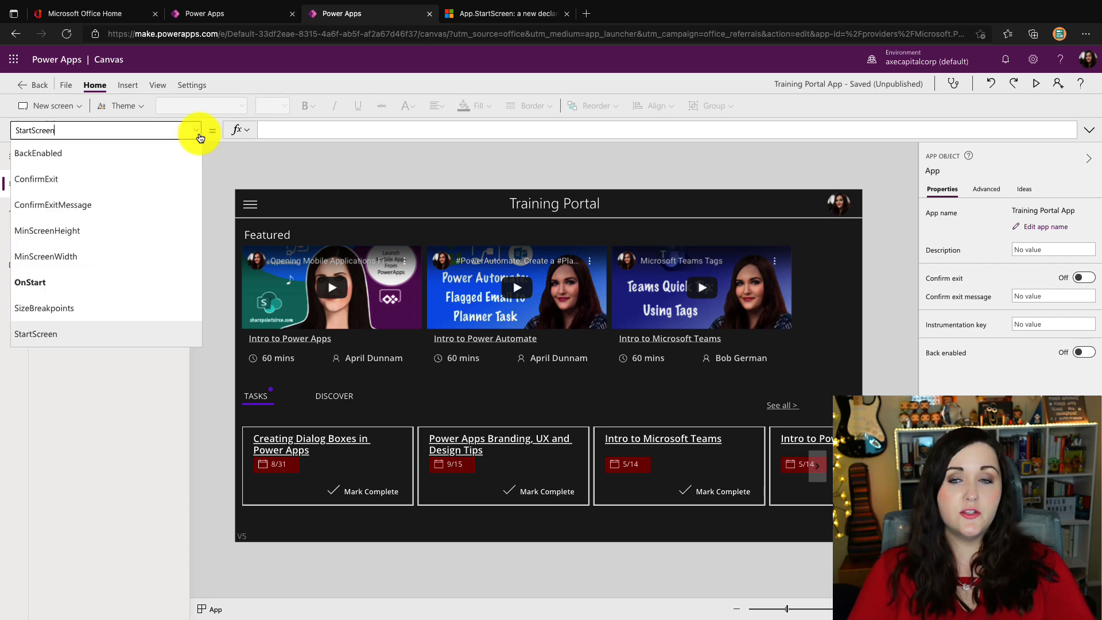
left_click(30, 282)
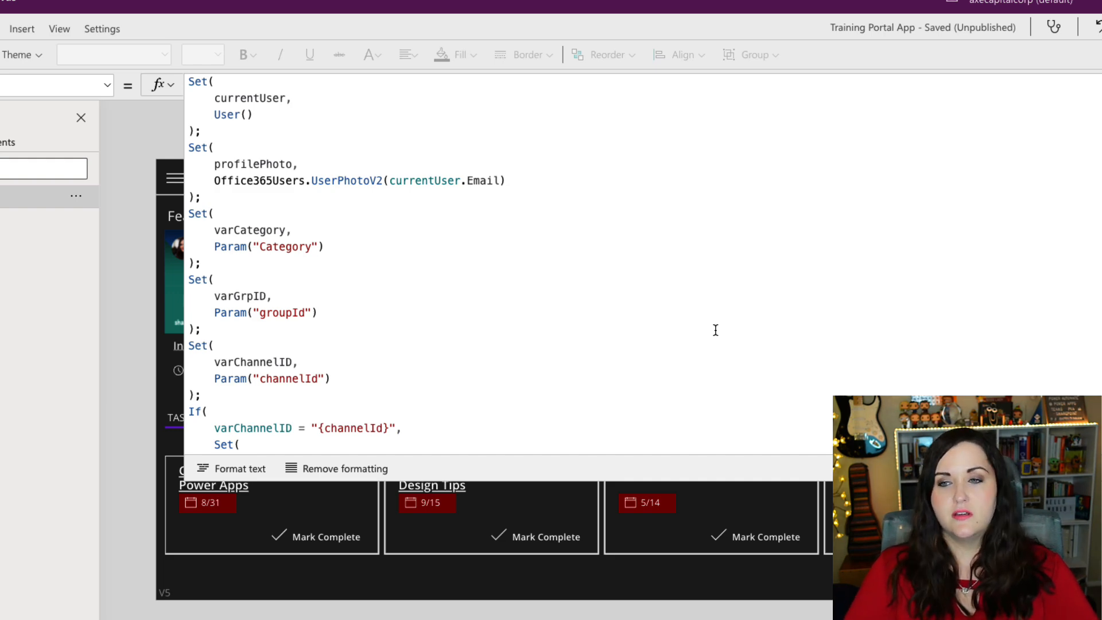
Scroll through the OnStart formula down to the Navigate(TrainingDetails) call
scroll("down", 3)
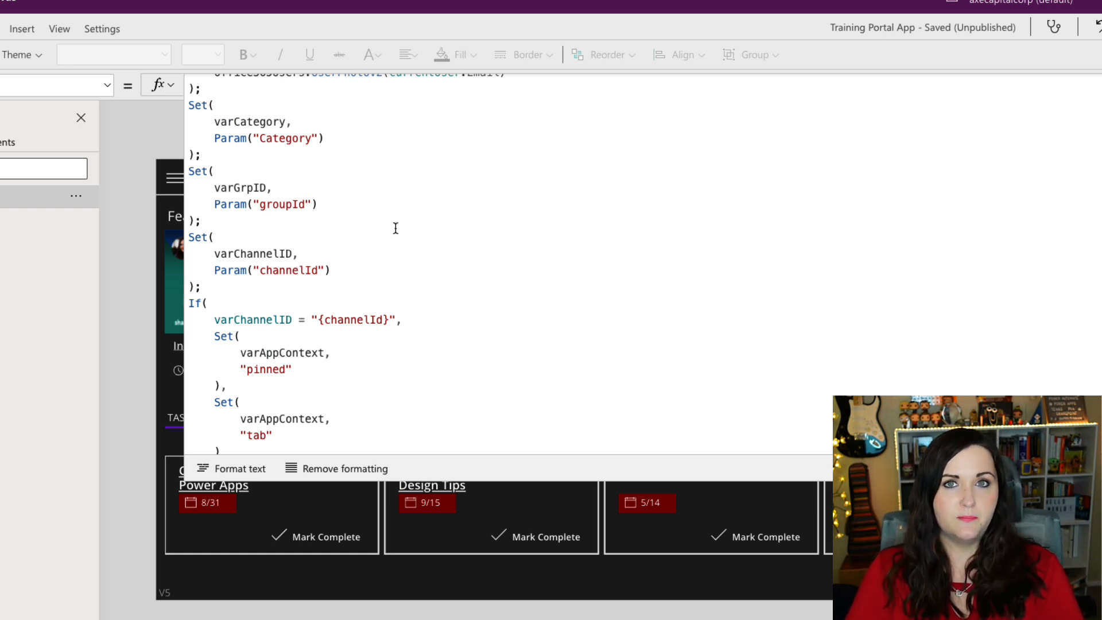
scroll("down", 3)
type("Param(\"subEntityId\")")
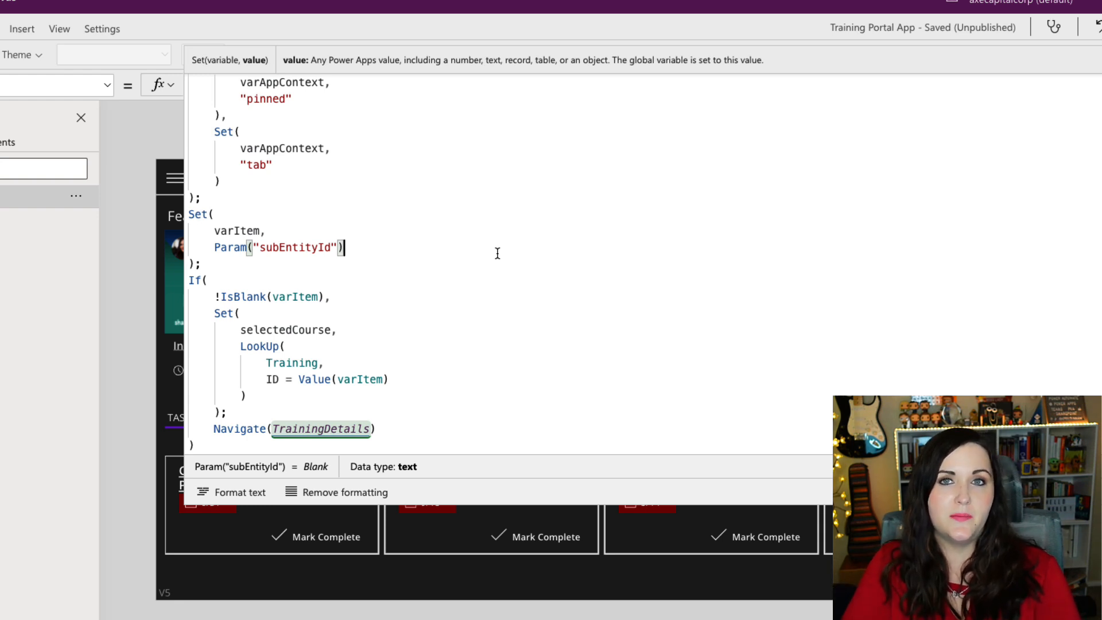
mouse_move(404, 278)
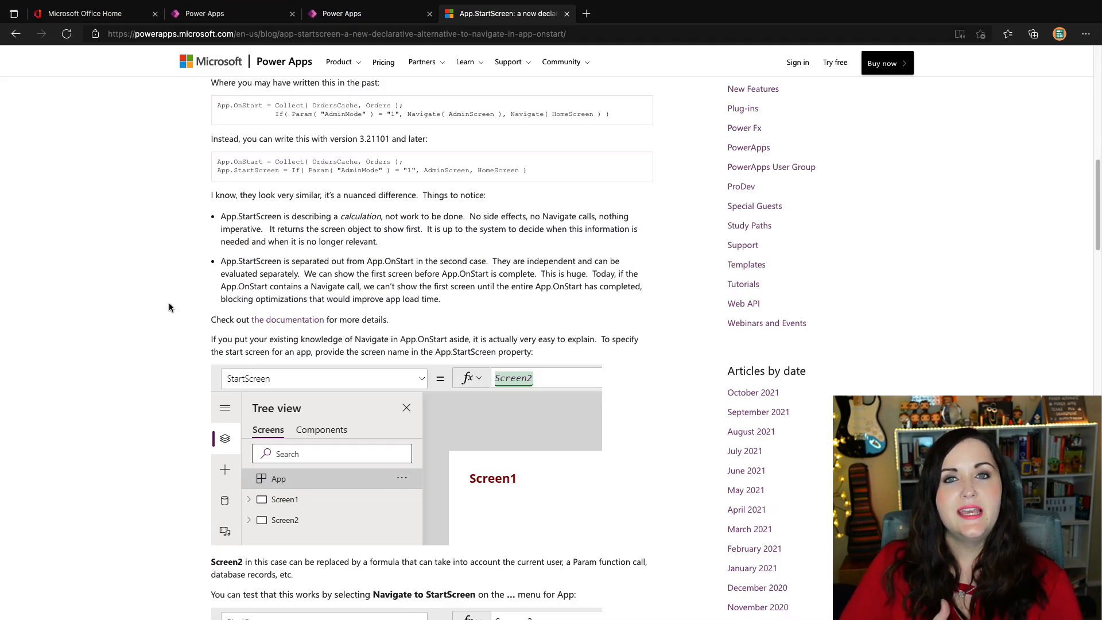
scroll("down", 3)
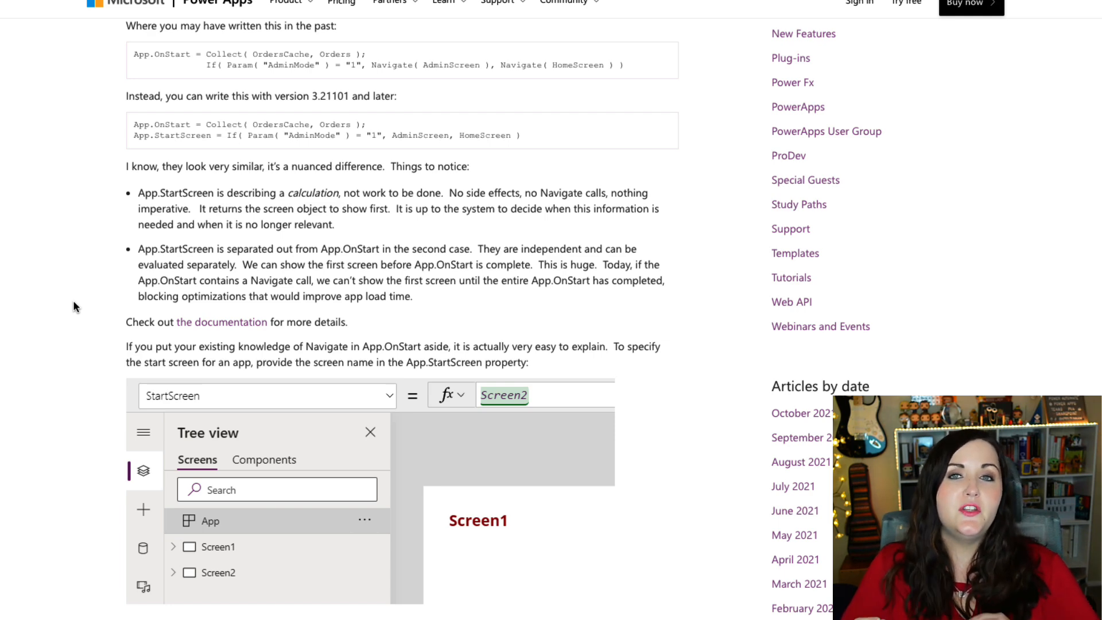
mouse_move(617, 235)
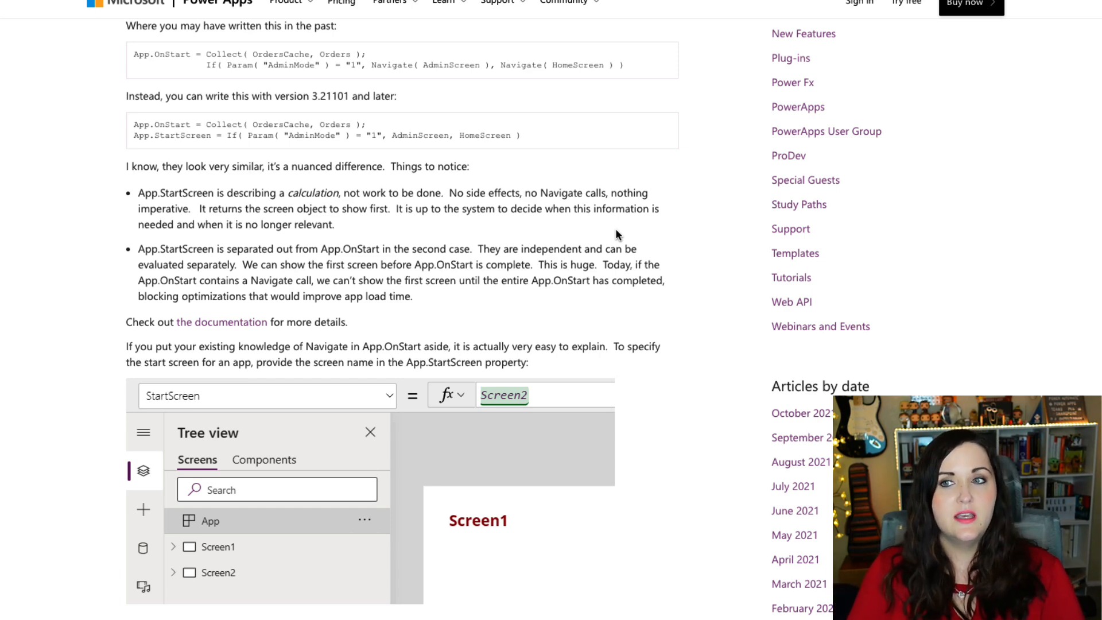
mouse_move(457, 185)
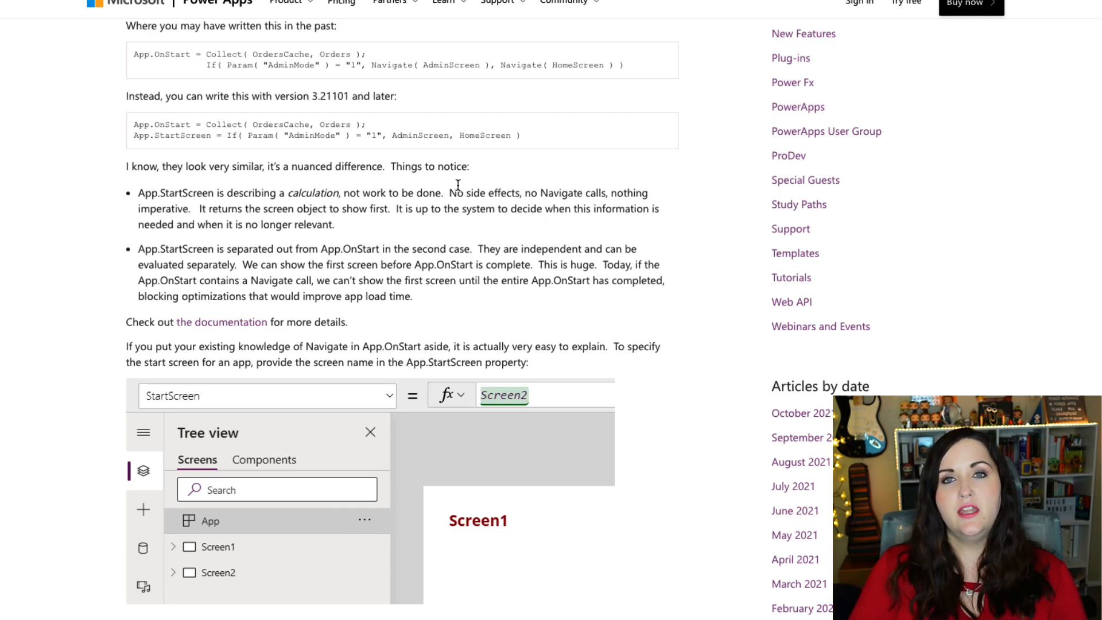
mouse_move(523, 153)
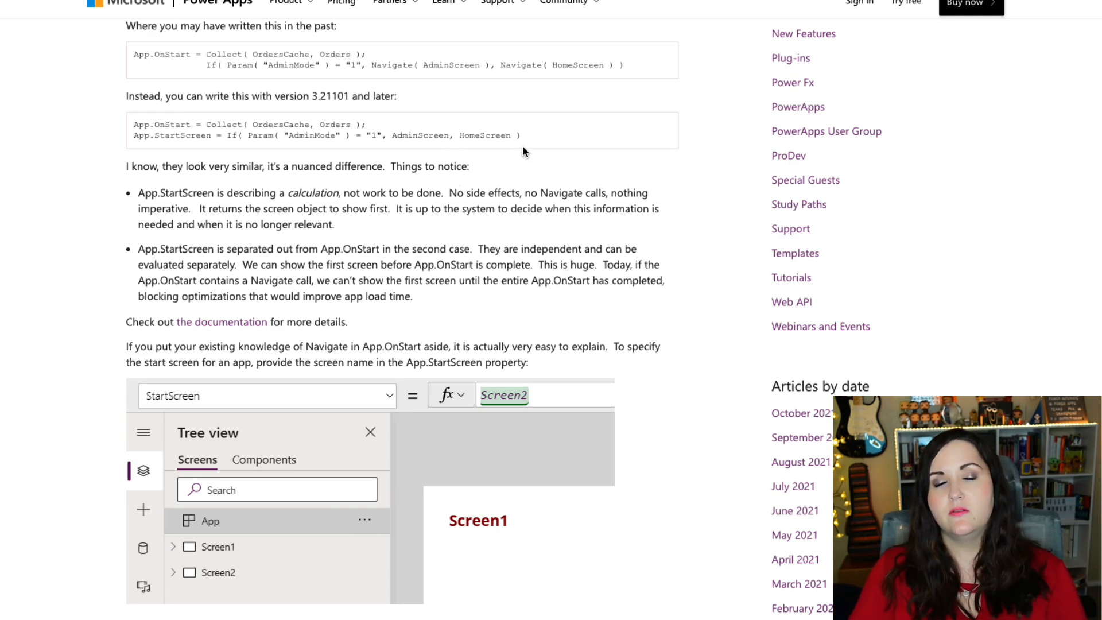
mouse_move(513, 204)
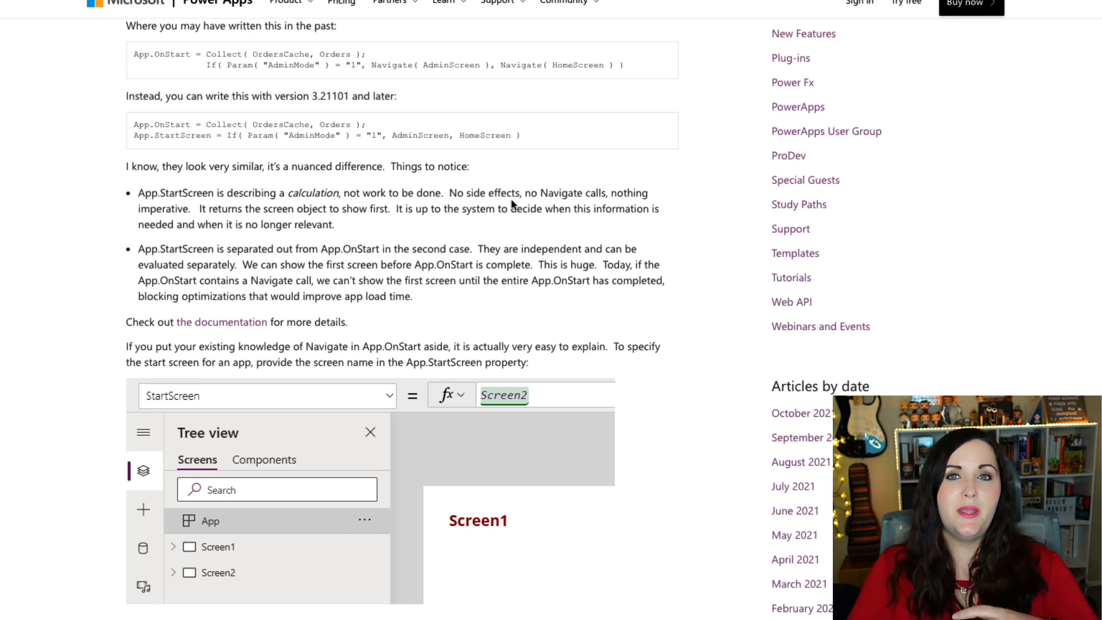
scroll("down", 3)
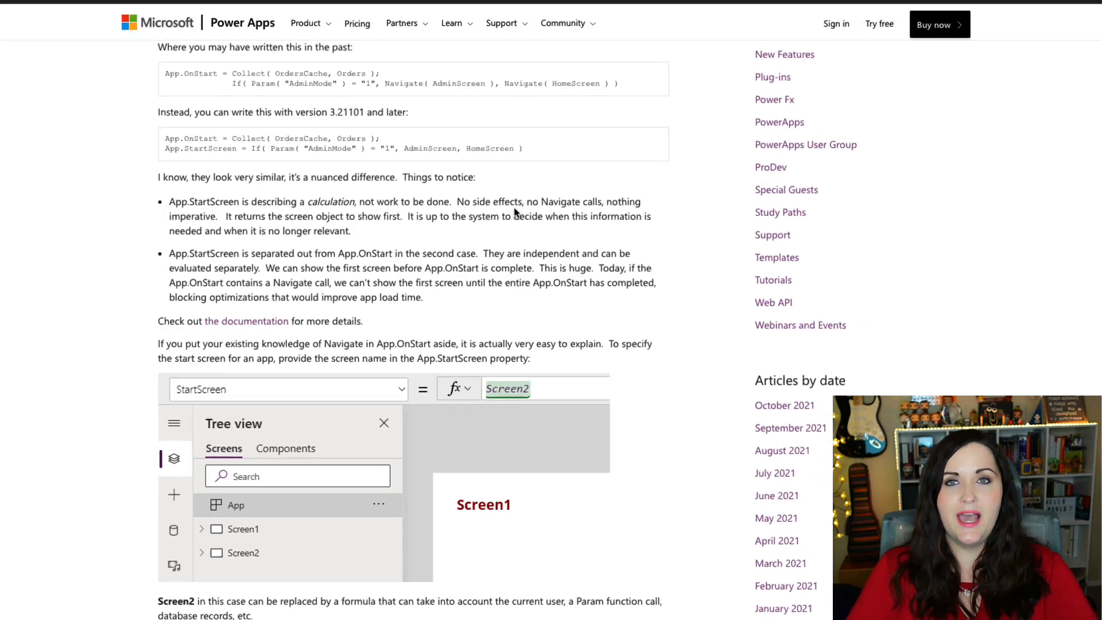
left_click(369, 13)
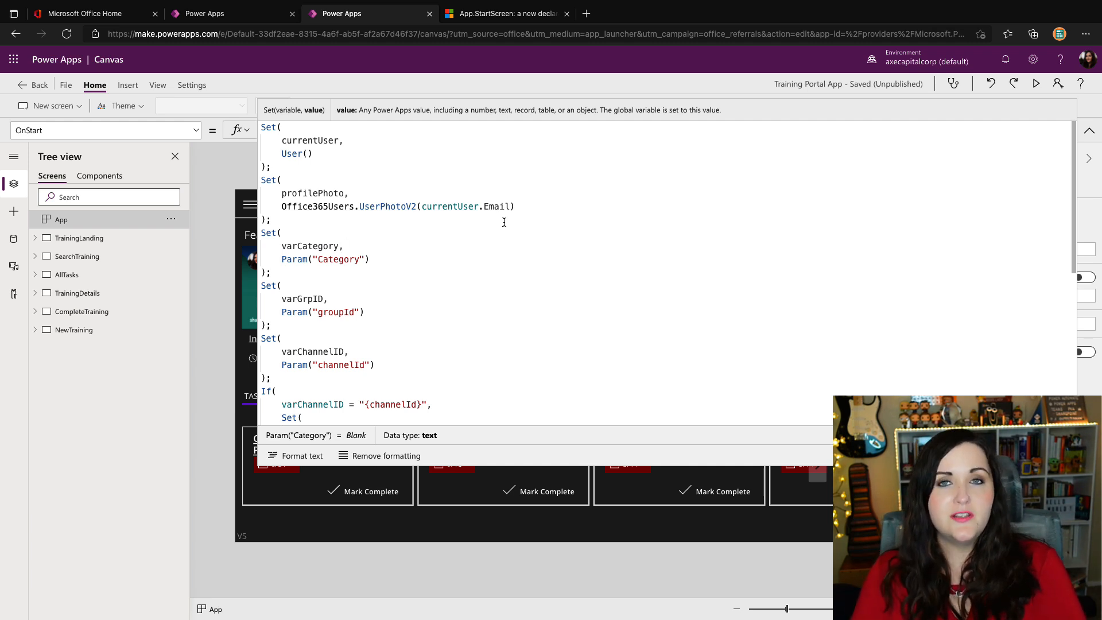
Begin a comment after the profilePhoto Set and scroll to the formula's end
left_click(344, 245)
type("?8")
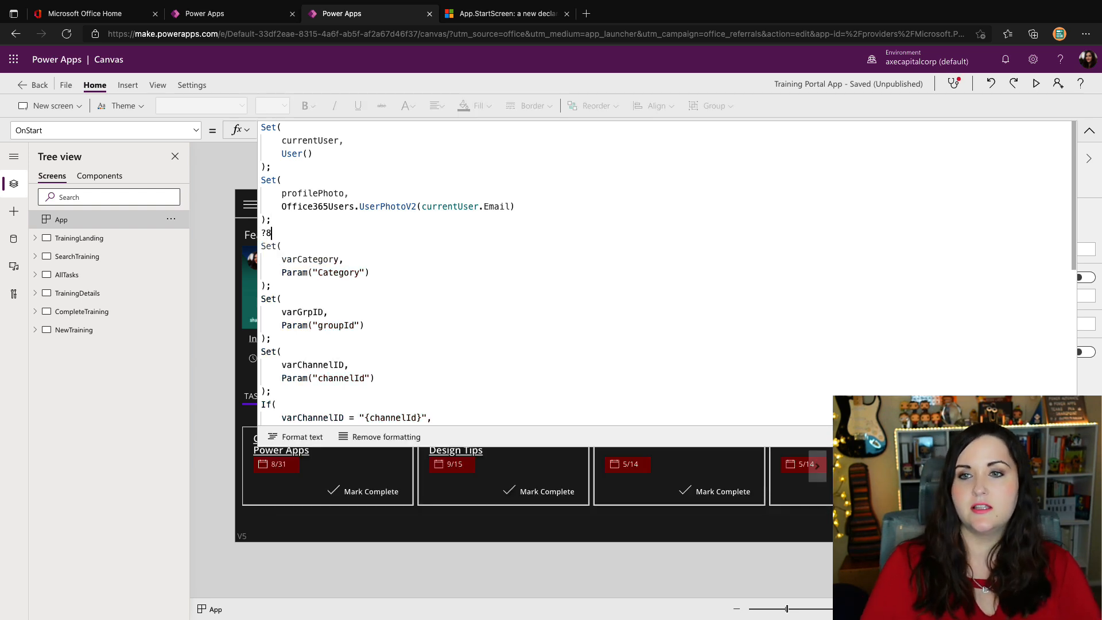
scroll("down", 3)
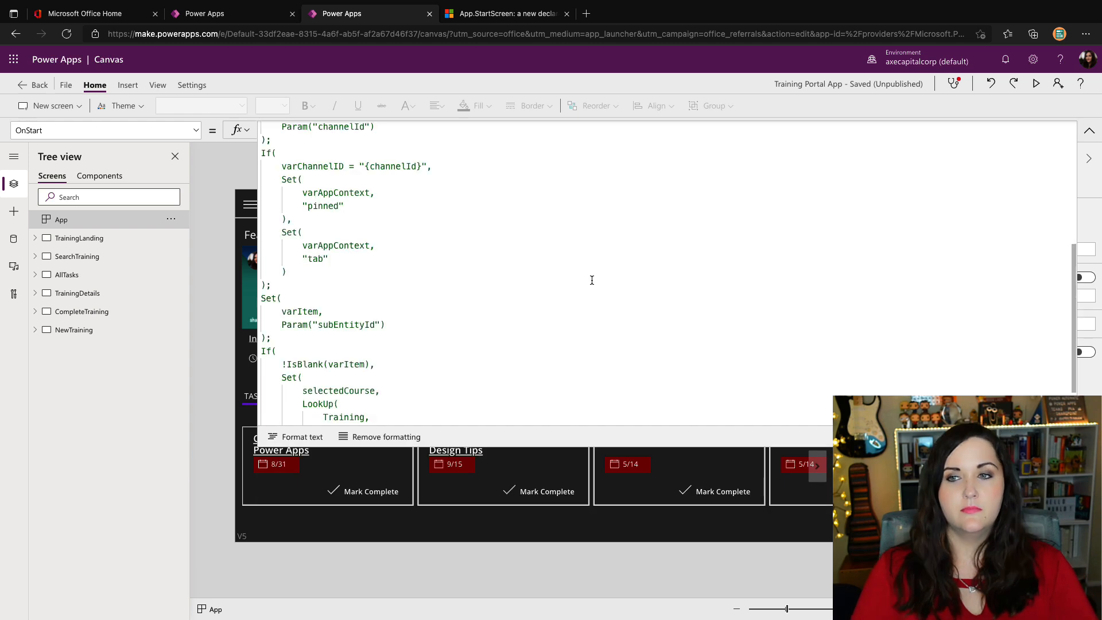
scroll("down", 3)
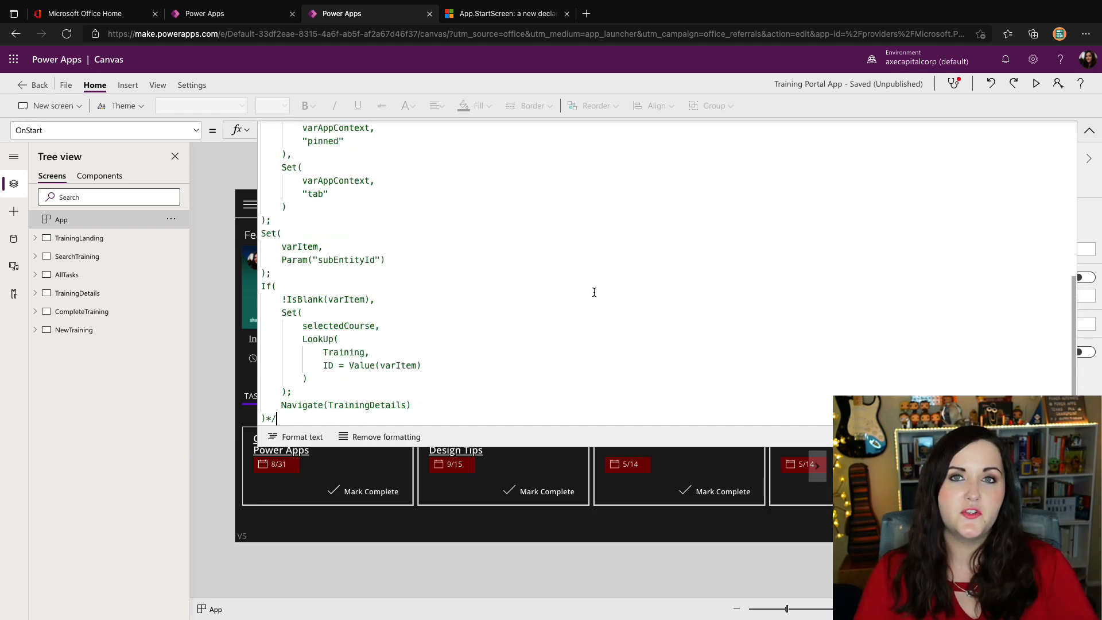
mouse_move(941, 188)
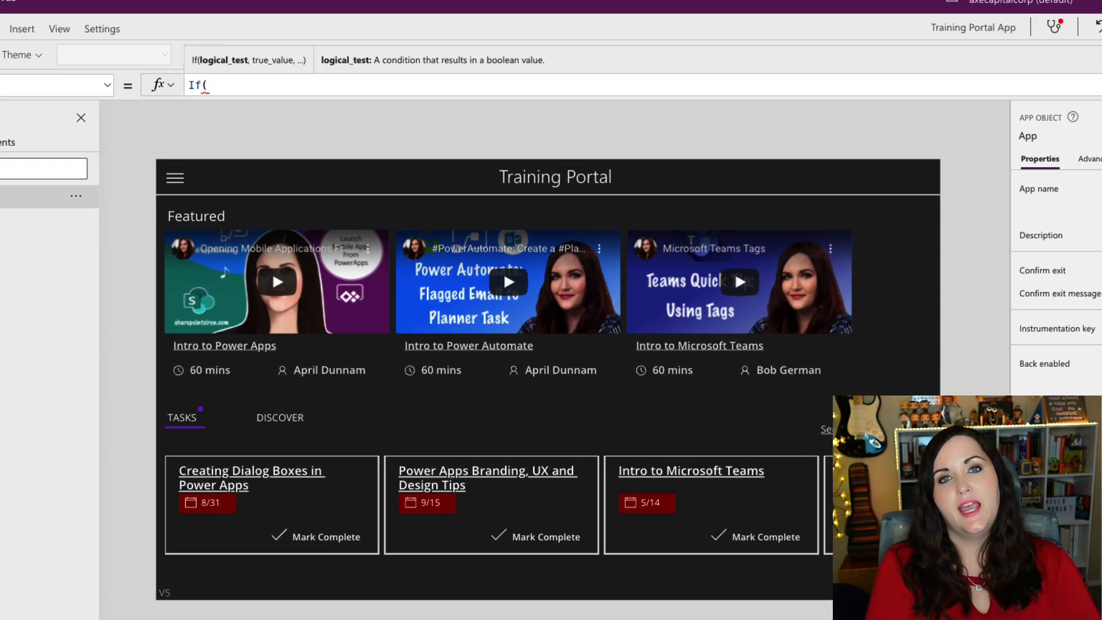
Enter StartScreen as If(!IsBlank(Param("ID")),TrainingDetails,TrainingLanding)
type("Param(\"")
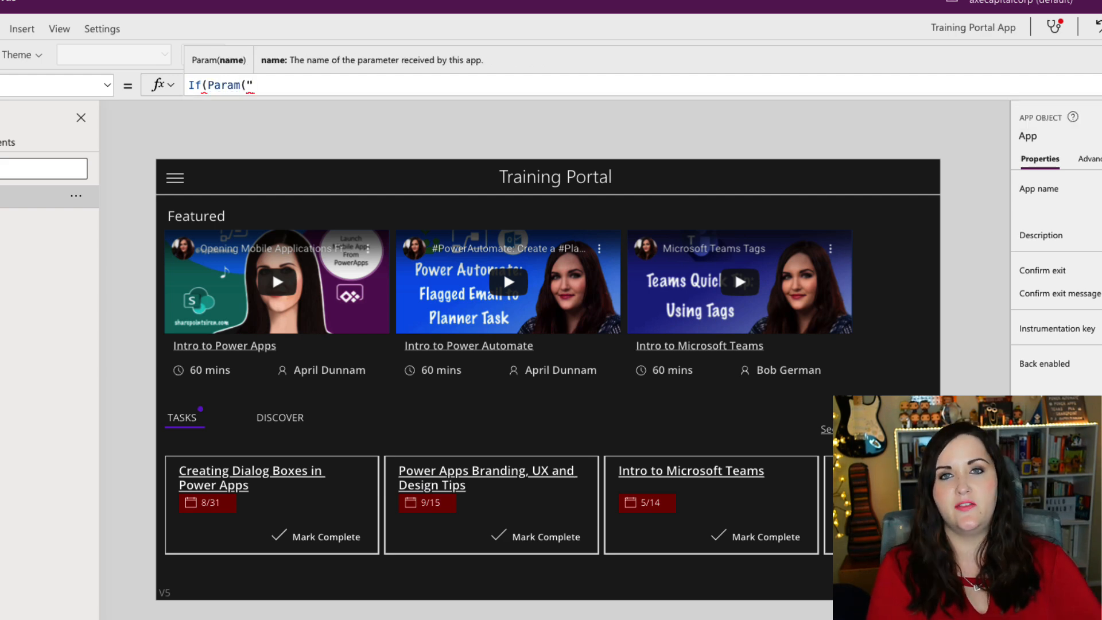
type("ID")
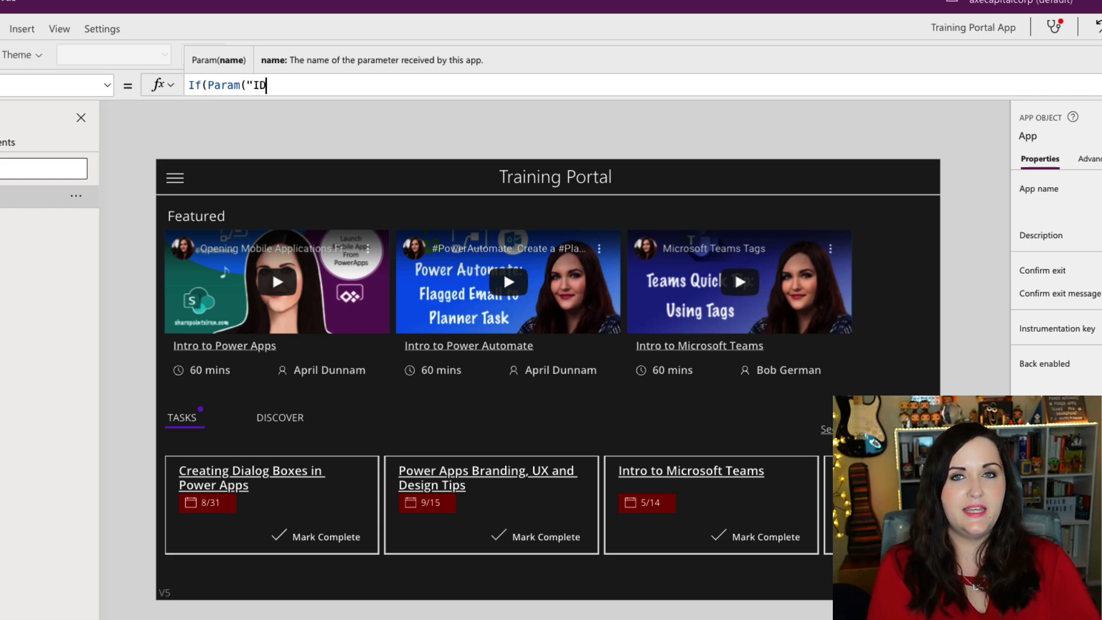
type("\")")
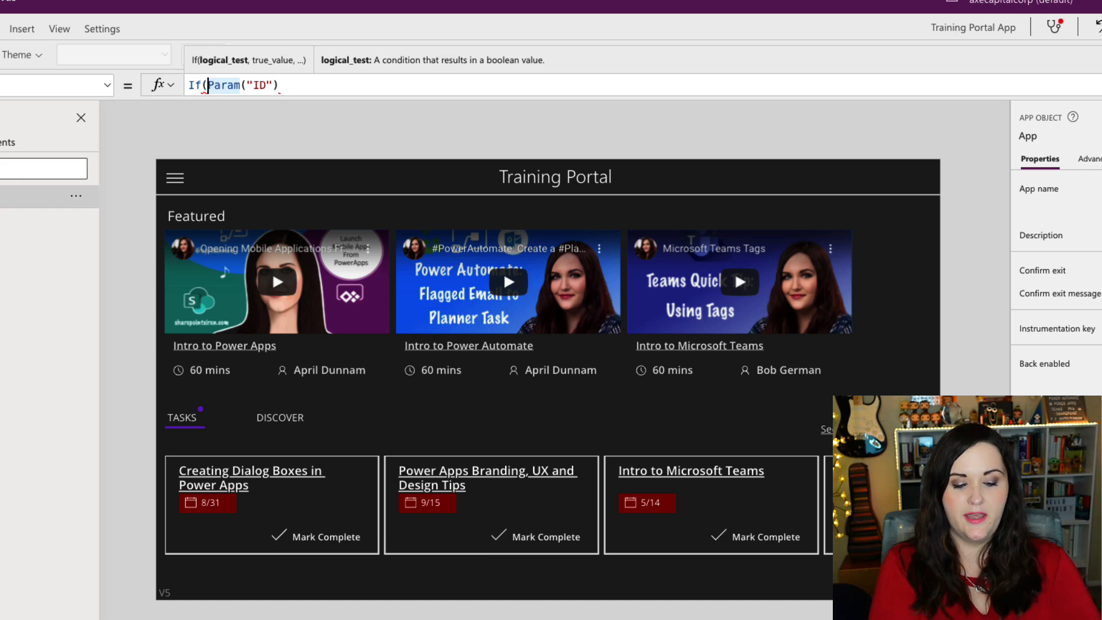
type("!Isb")
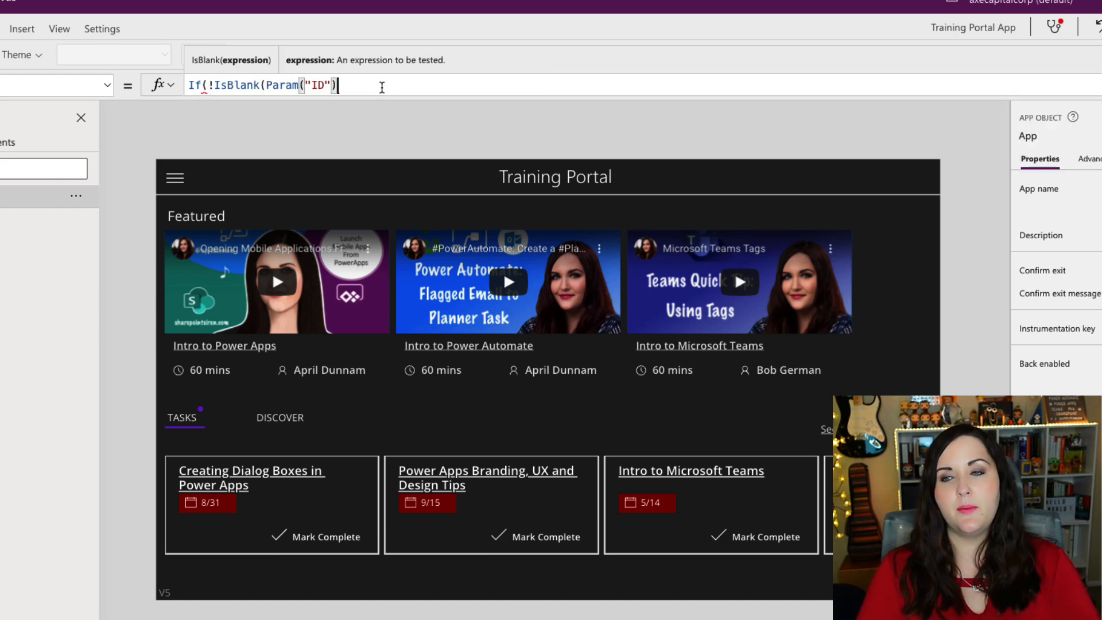
type(")")
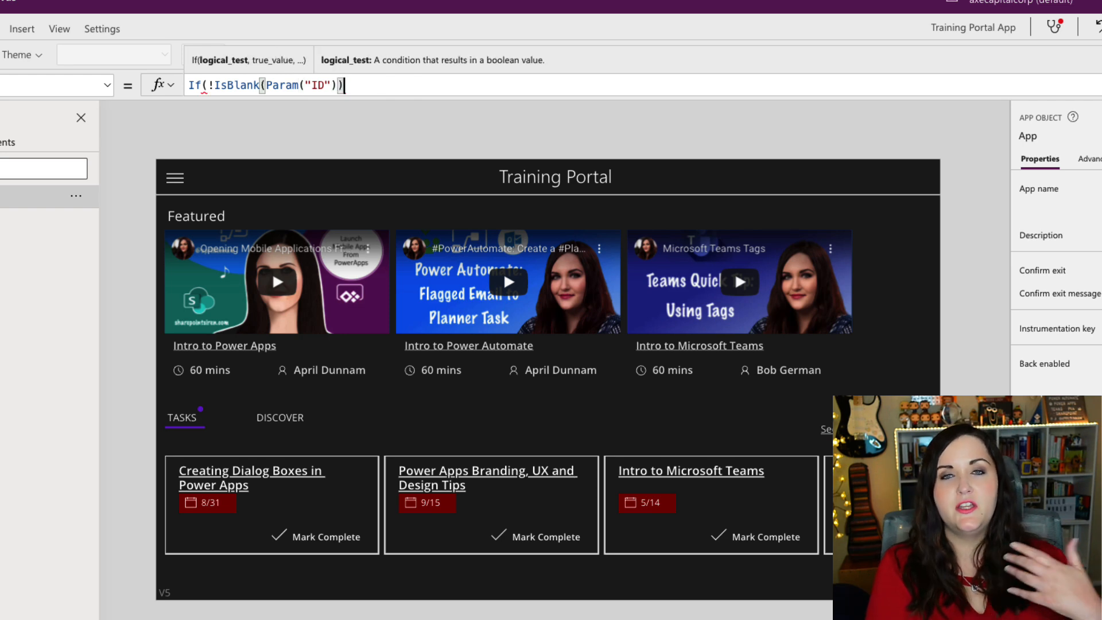
type(",")
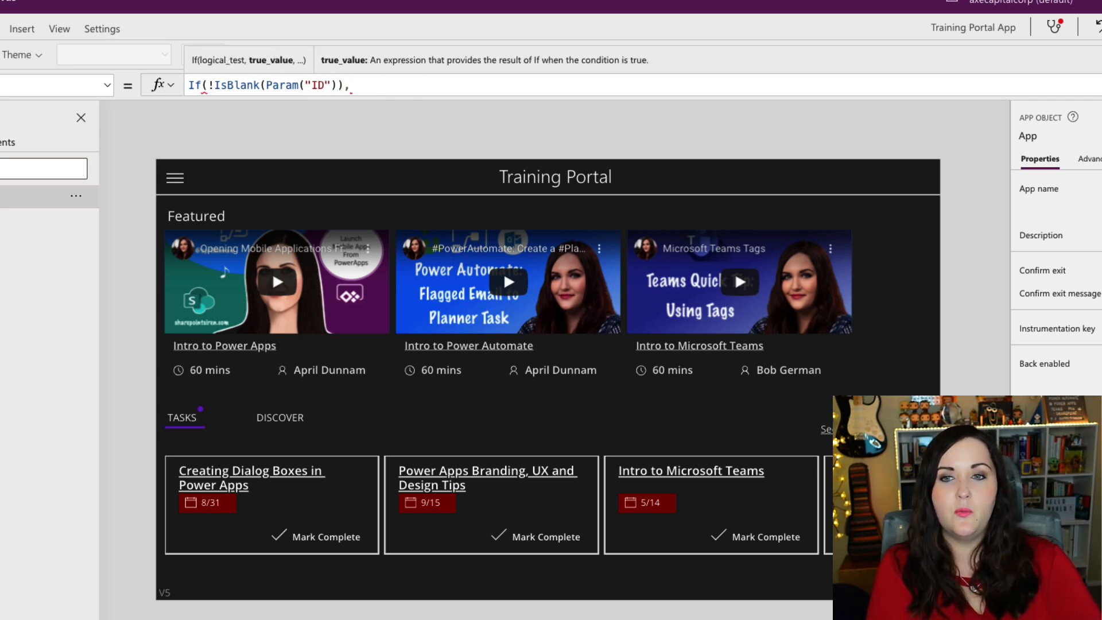
type("TrainingDetails,Tra")
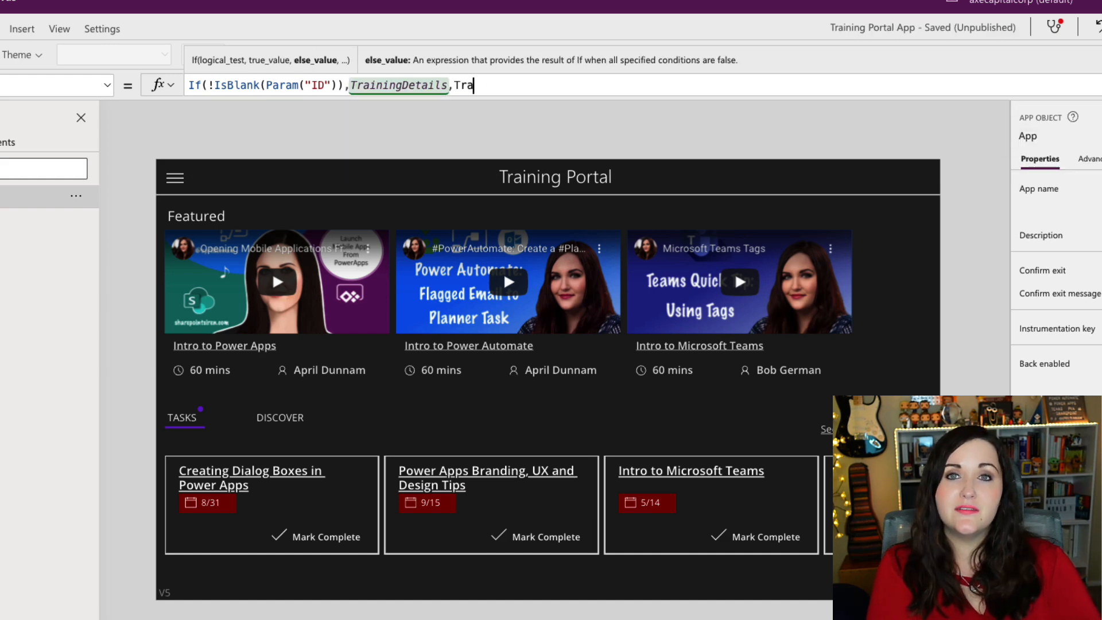
type("iningL")
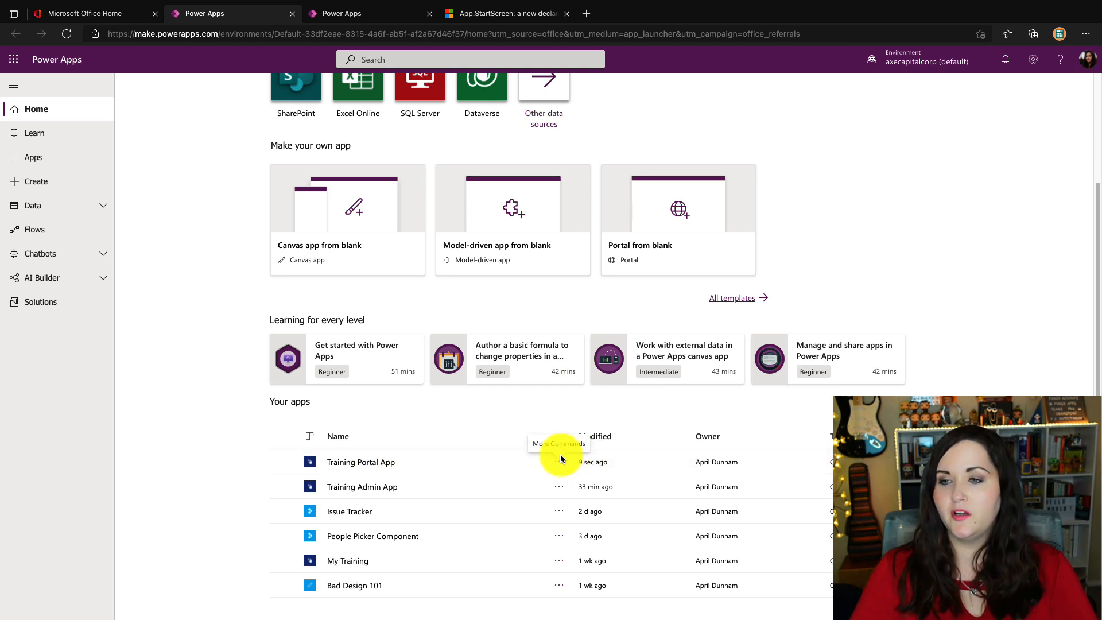
Open Training Portal App's Details page and copy its web link
left_click(559, 461)
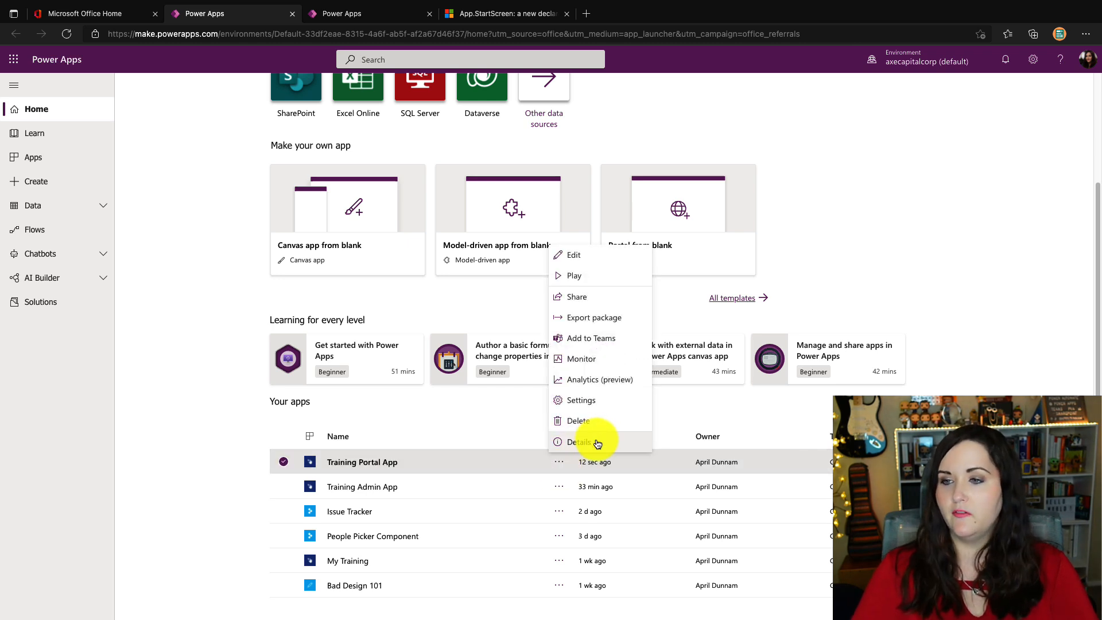
left_click(579, 441)
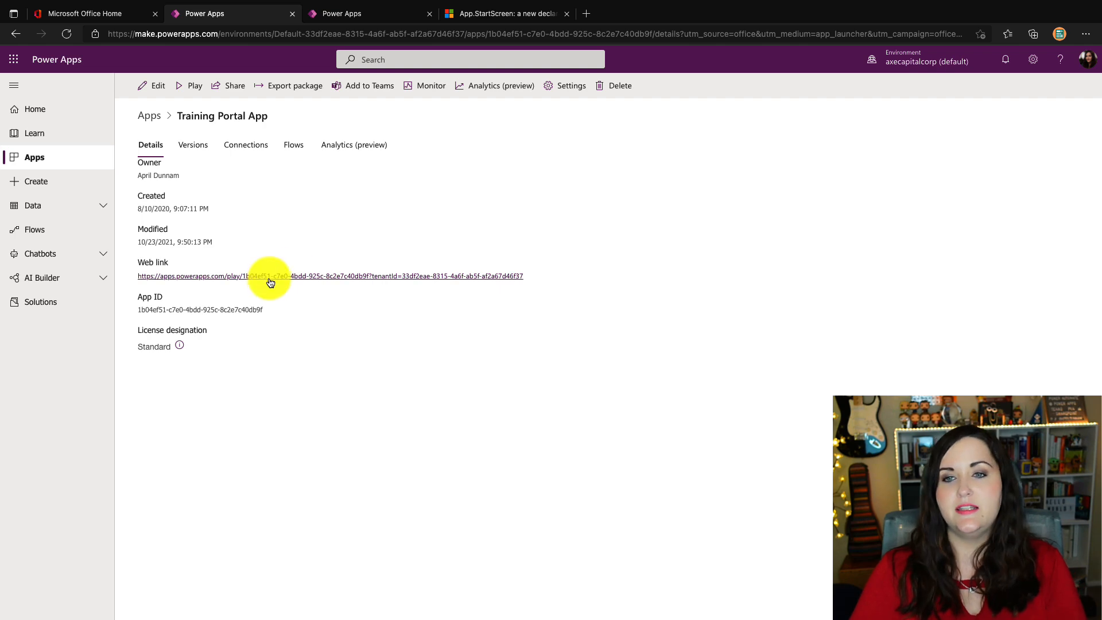
right_click(270, 275)
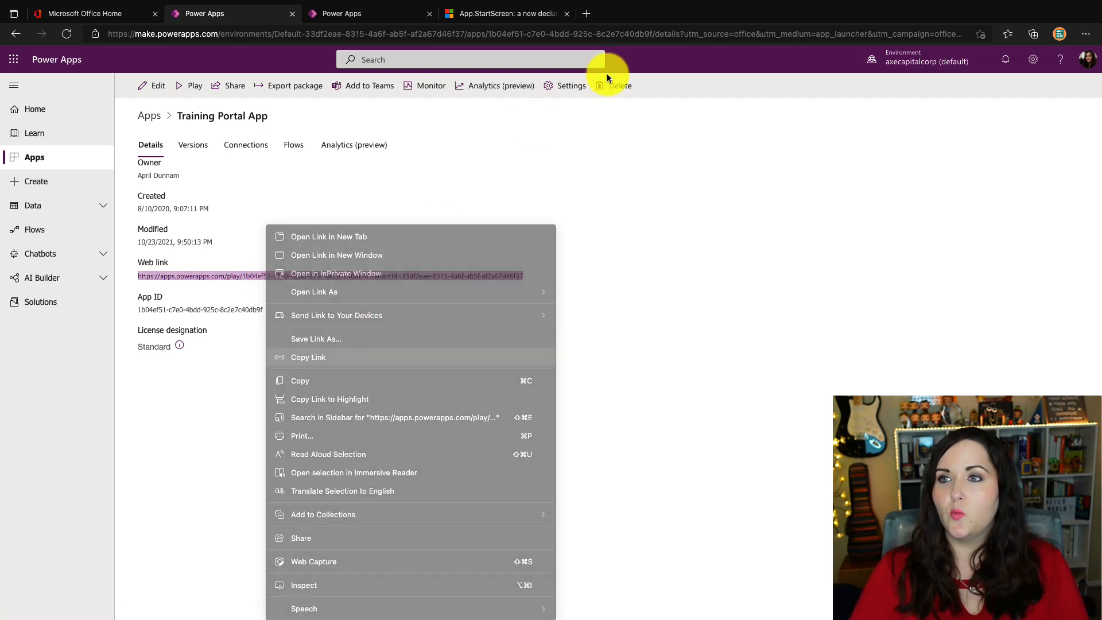
left_click(329, 236)
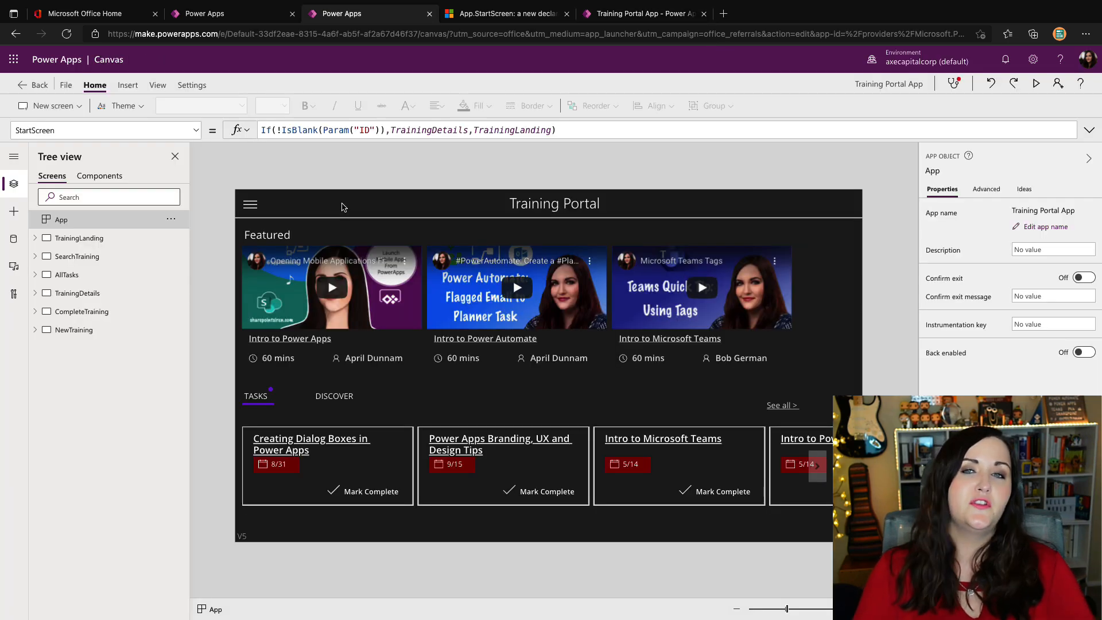
mouse_move(371, 165)
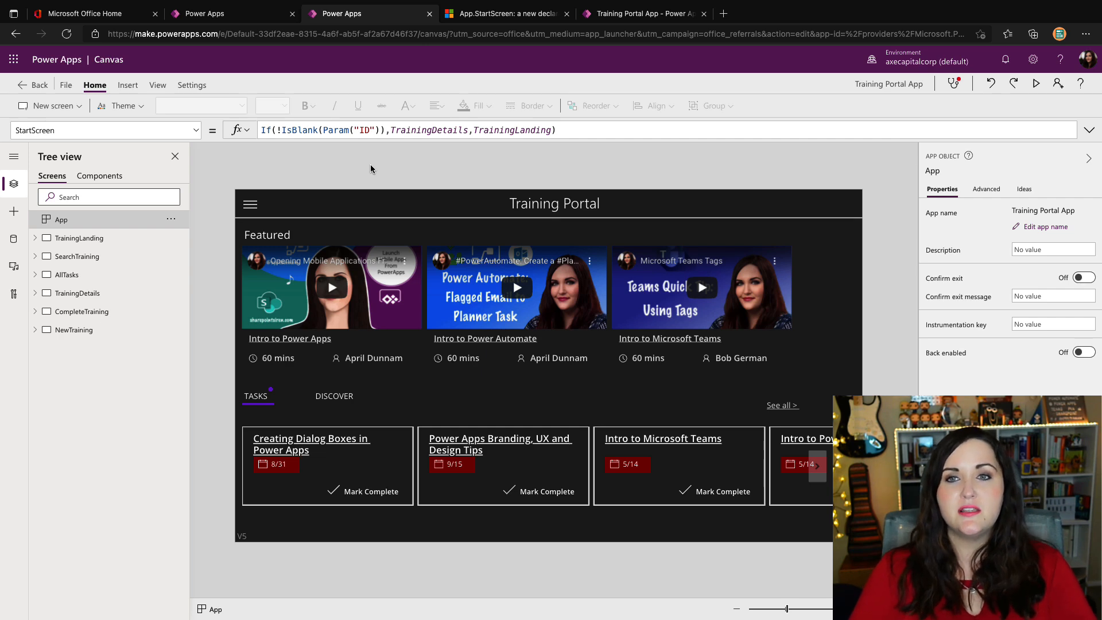
mouse_move(385, 176)
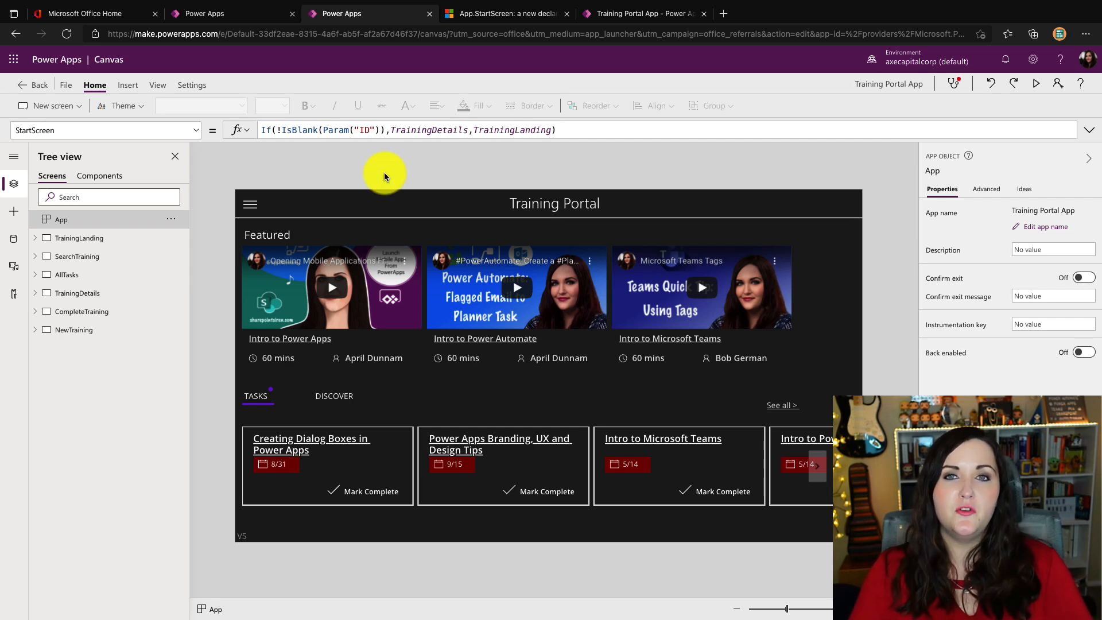
mouse_move(241, 149)
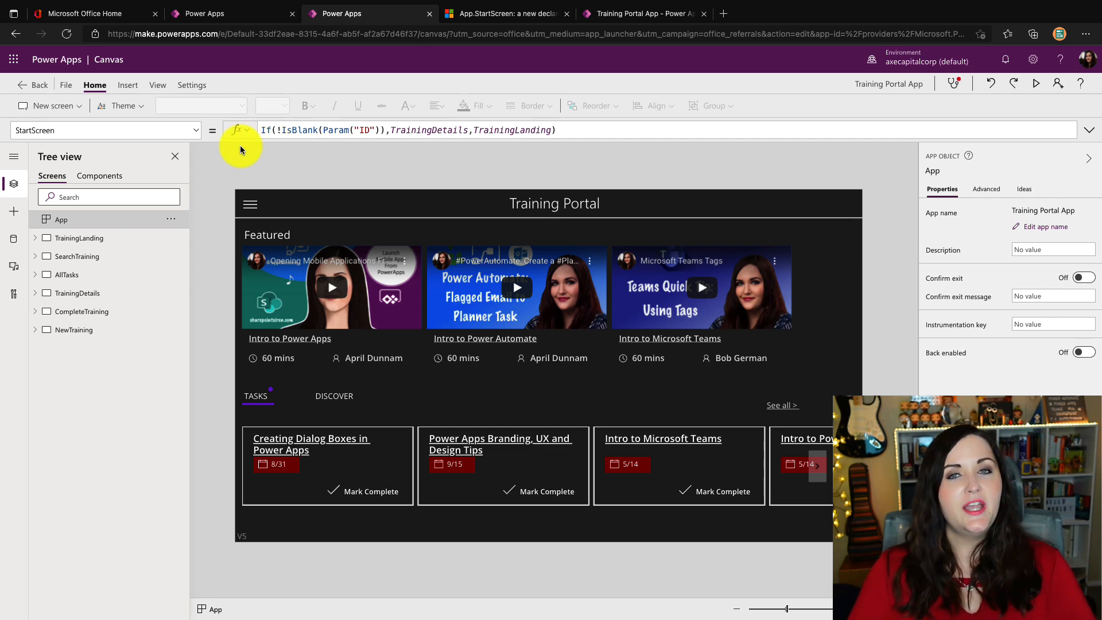
Check Training Portal's retired features, where Navigate in App.OnStart is enabled
left_click(191, 84)
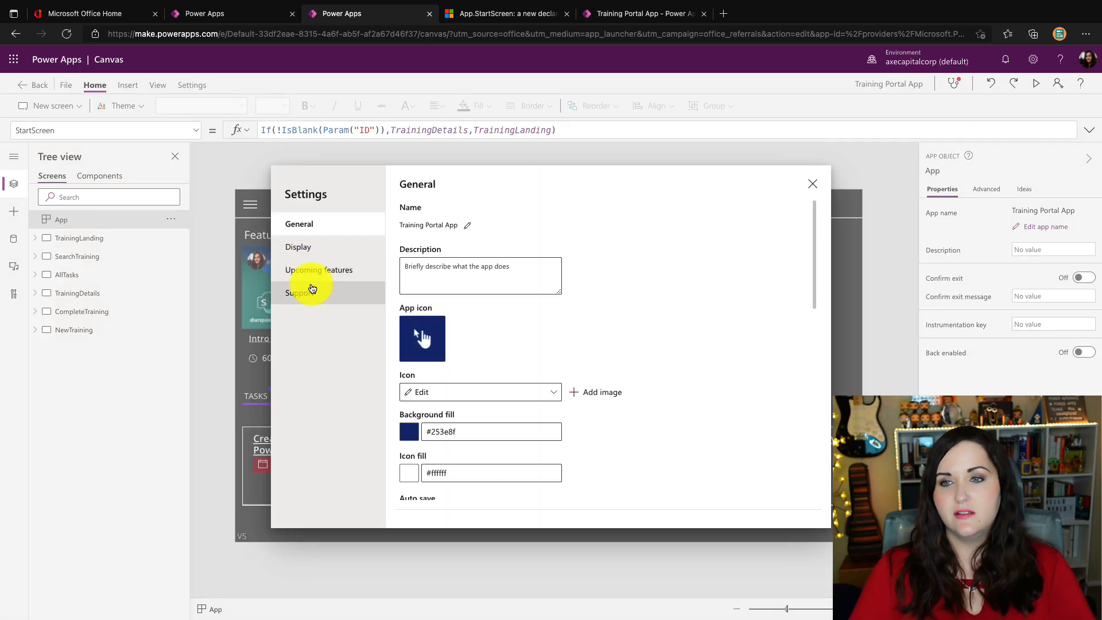
left_click(318, 270)
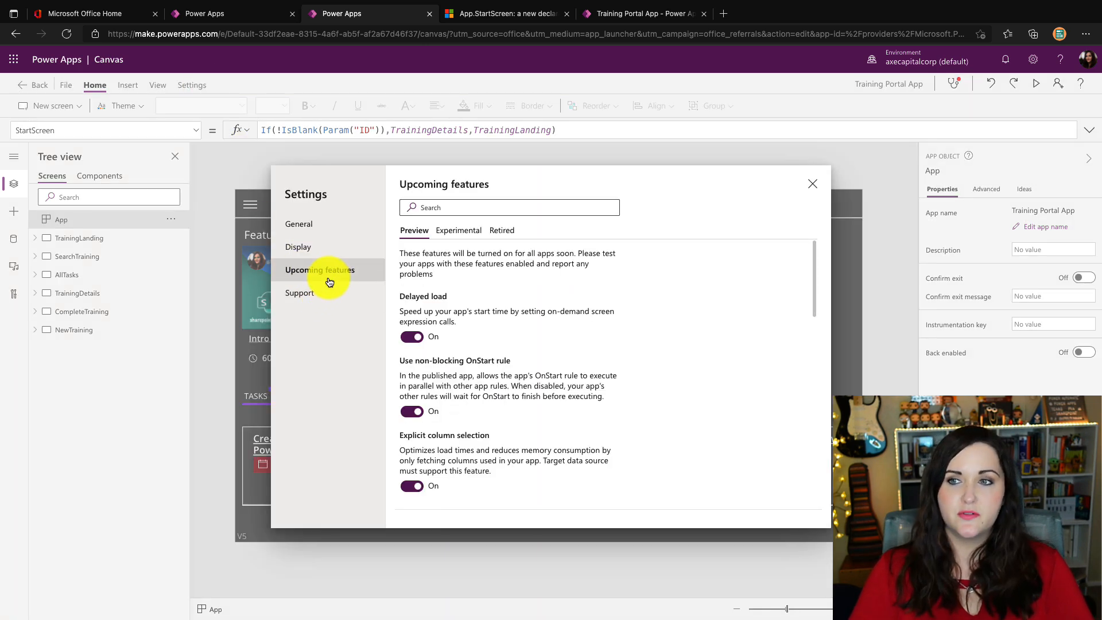
mouse_move(501, 231)
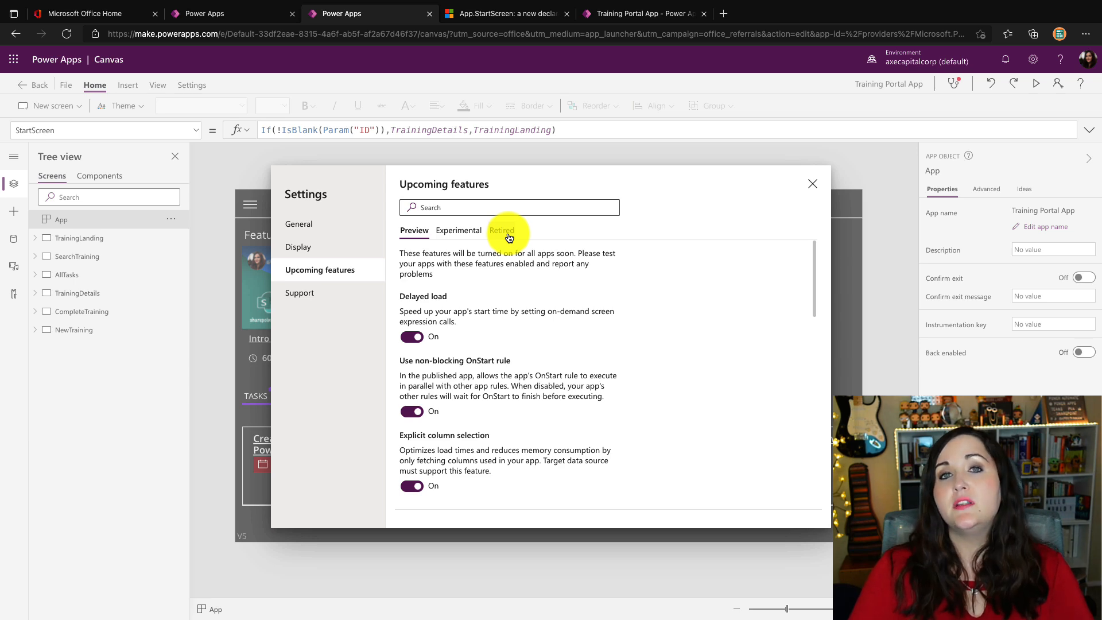
left_click(501, 230)
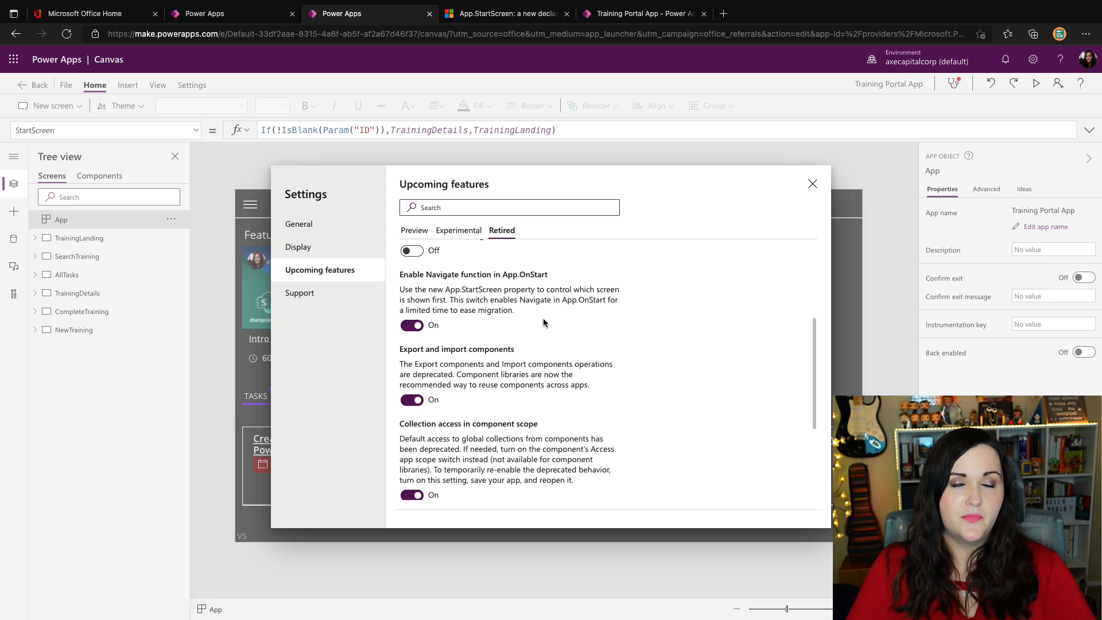
mouse_move(424, 310)
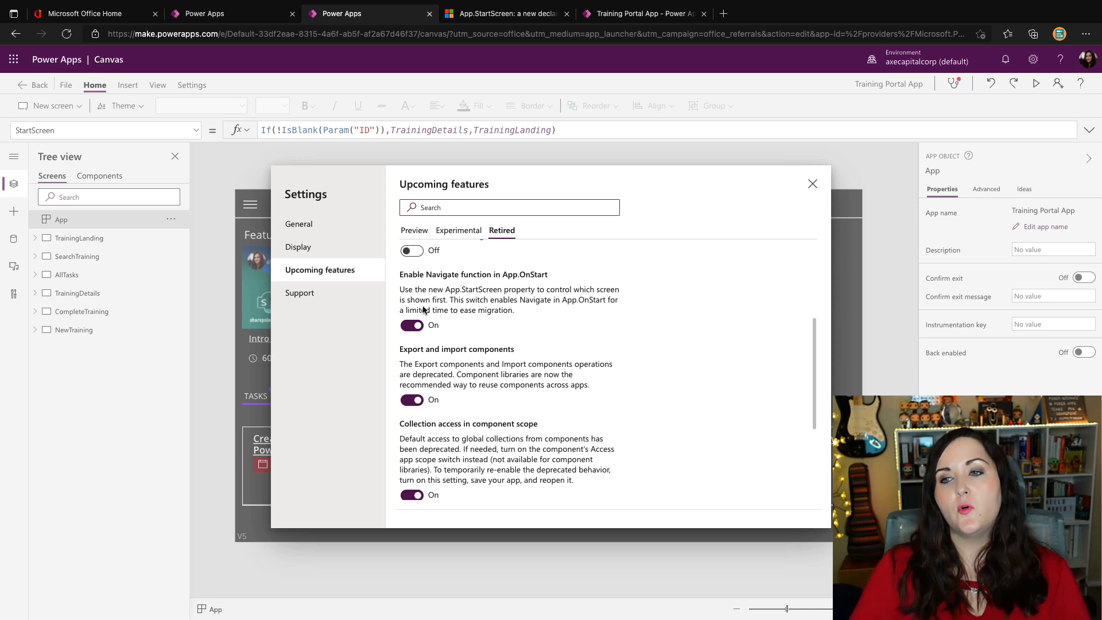
Create a new blank canvas app named test2
left_click(232, 13)
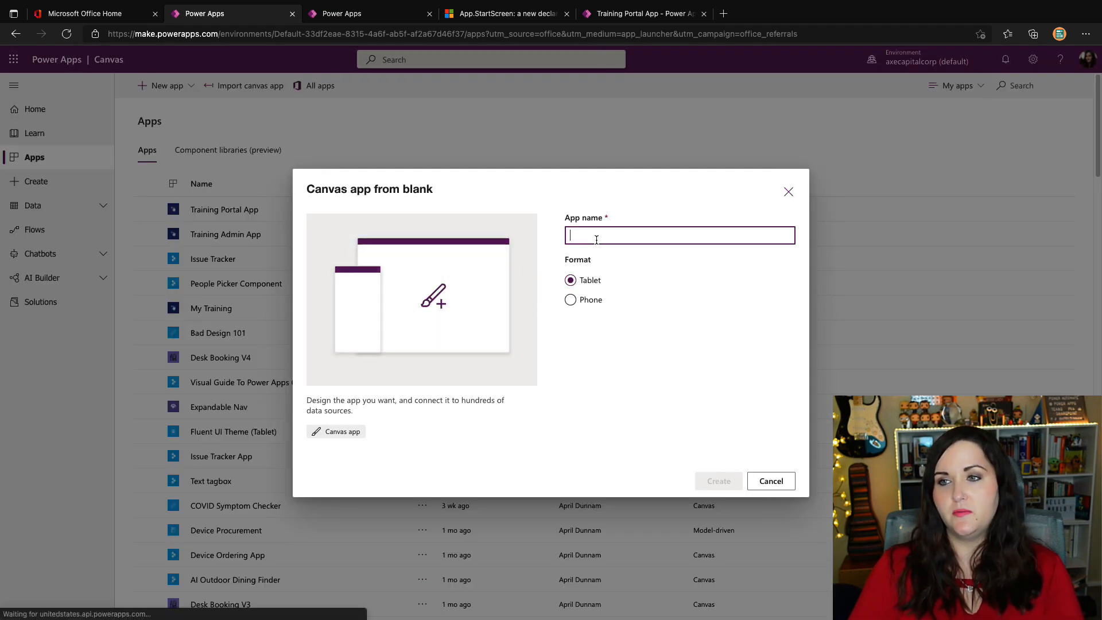
type("test2")
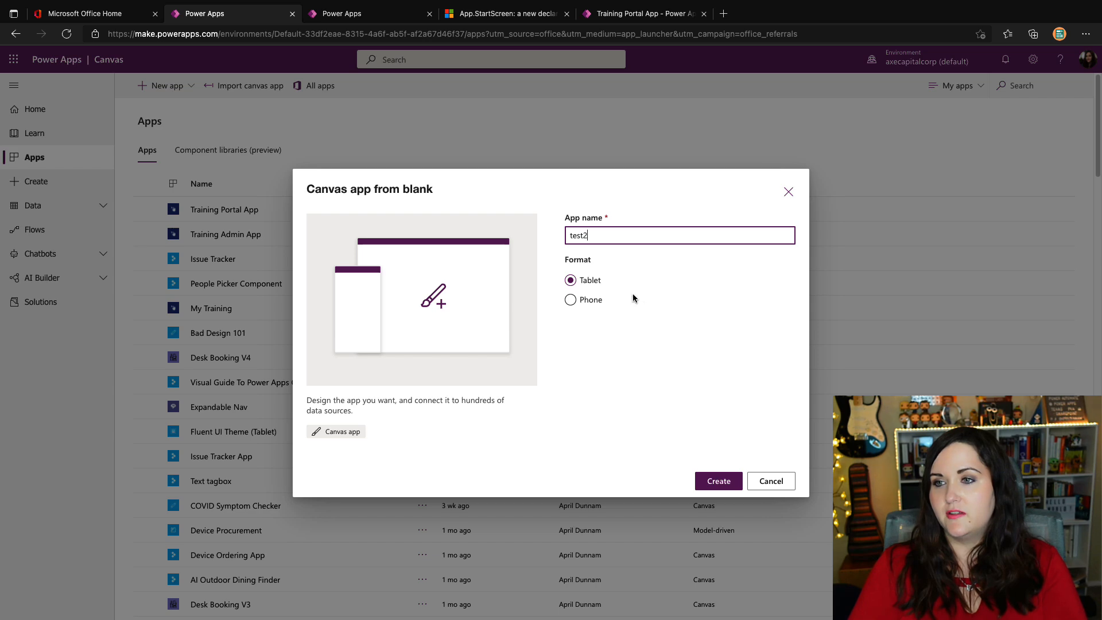
left_click(717, 481)
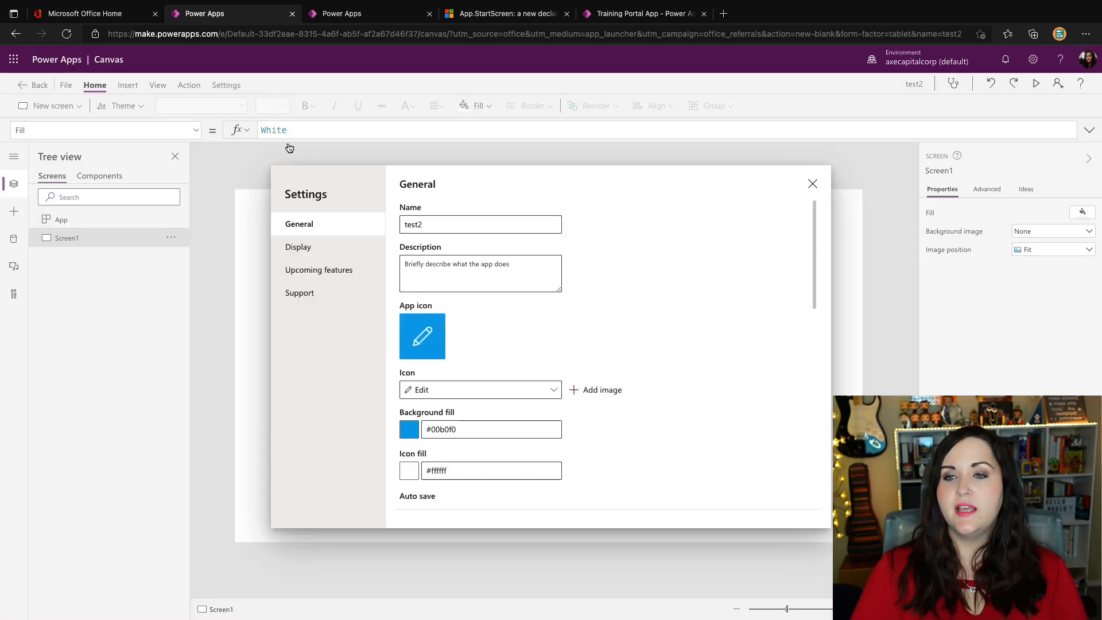
Find Navigate in App.OnStart switched off in test2's retired features, then close settings
left_click(319, 269)
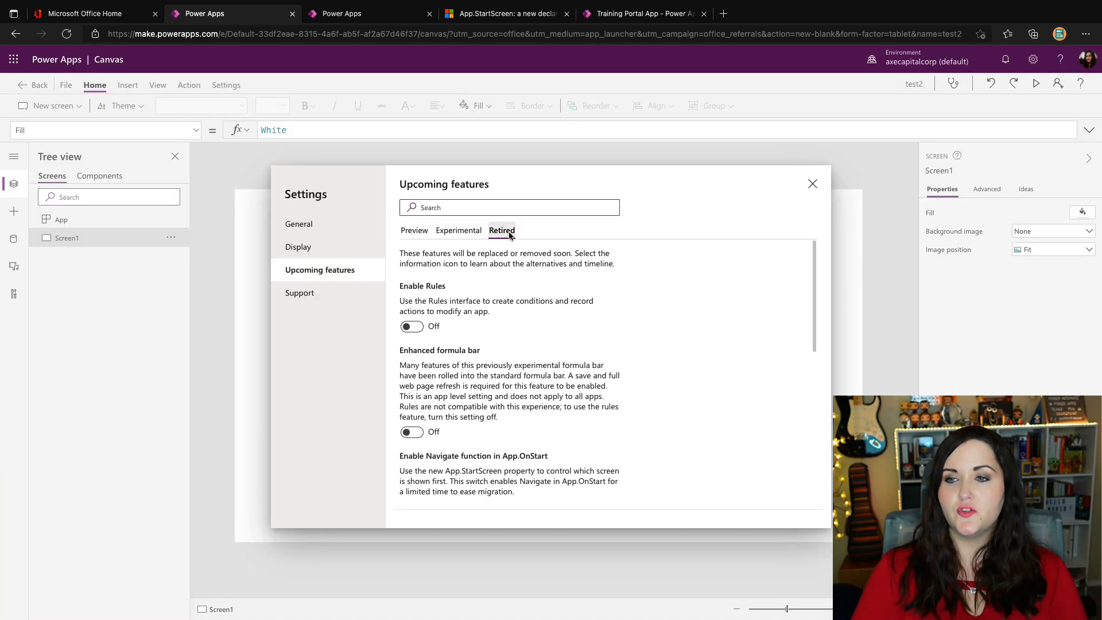
scroll("down", 3)
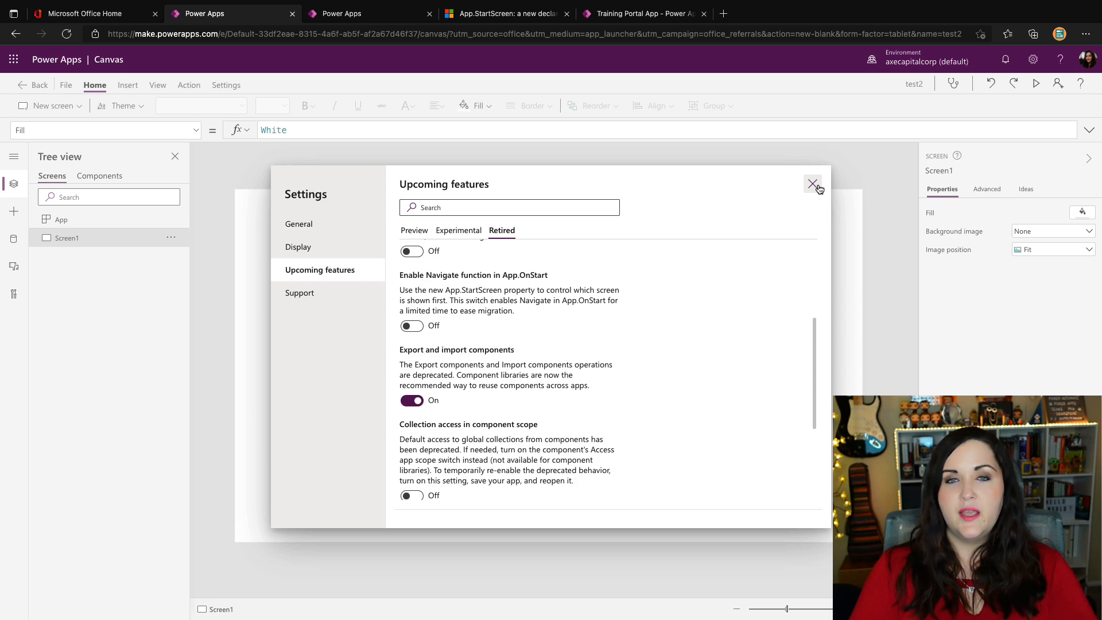
left_click(813, 184)
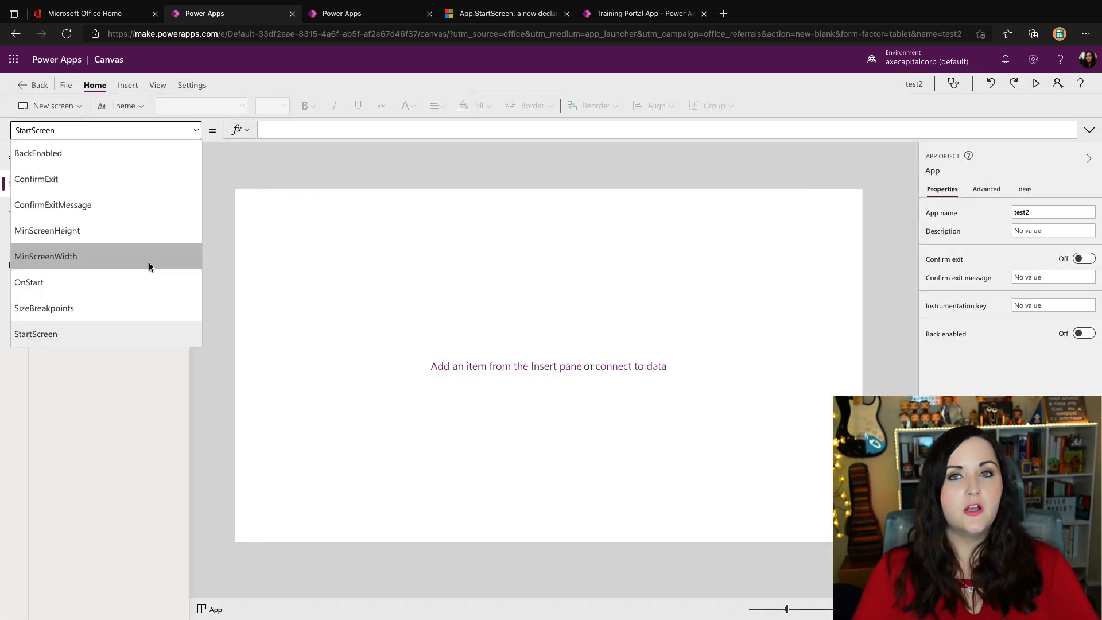
Set test2's OnStart to Navigate(Screen1) and view the App checker's not-permitted error
left_click(28, 282)
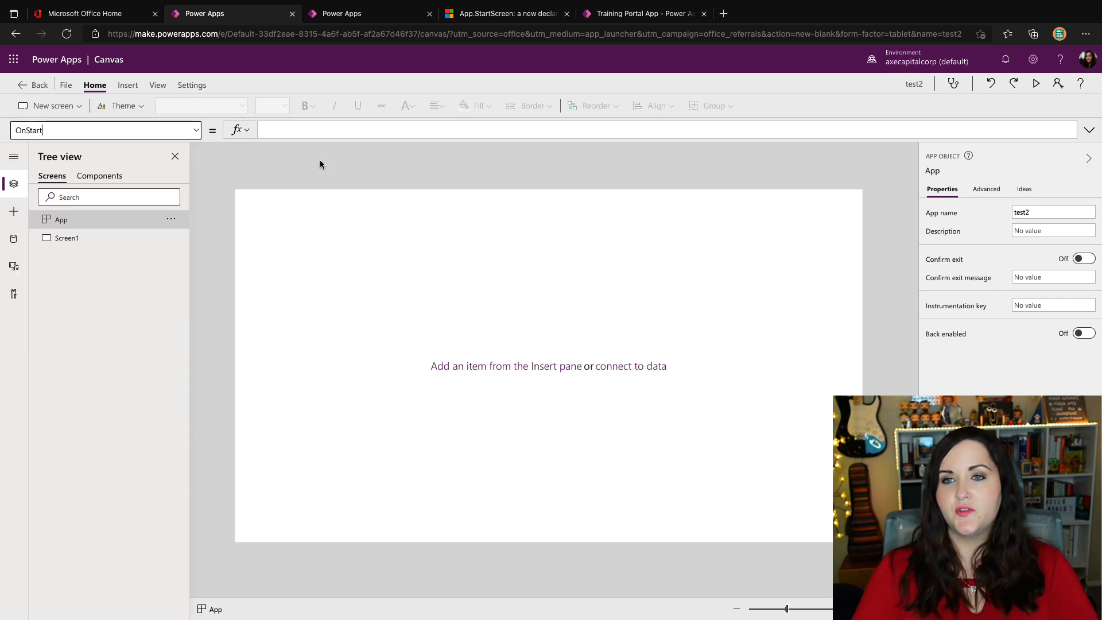
type("Nav")
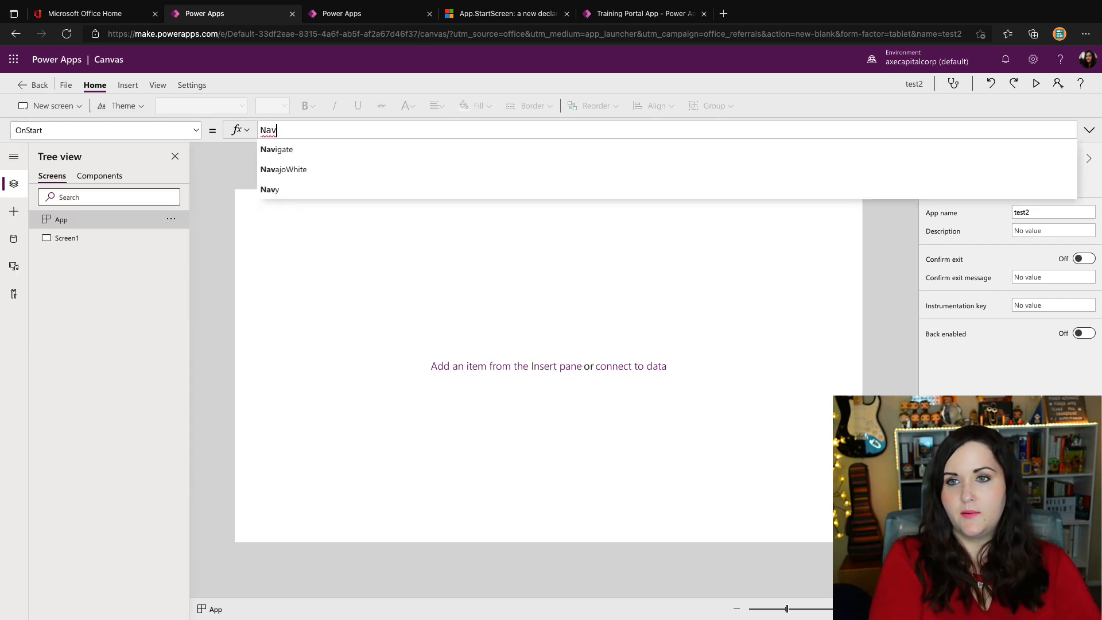
left_click(277, 149)
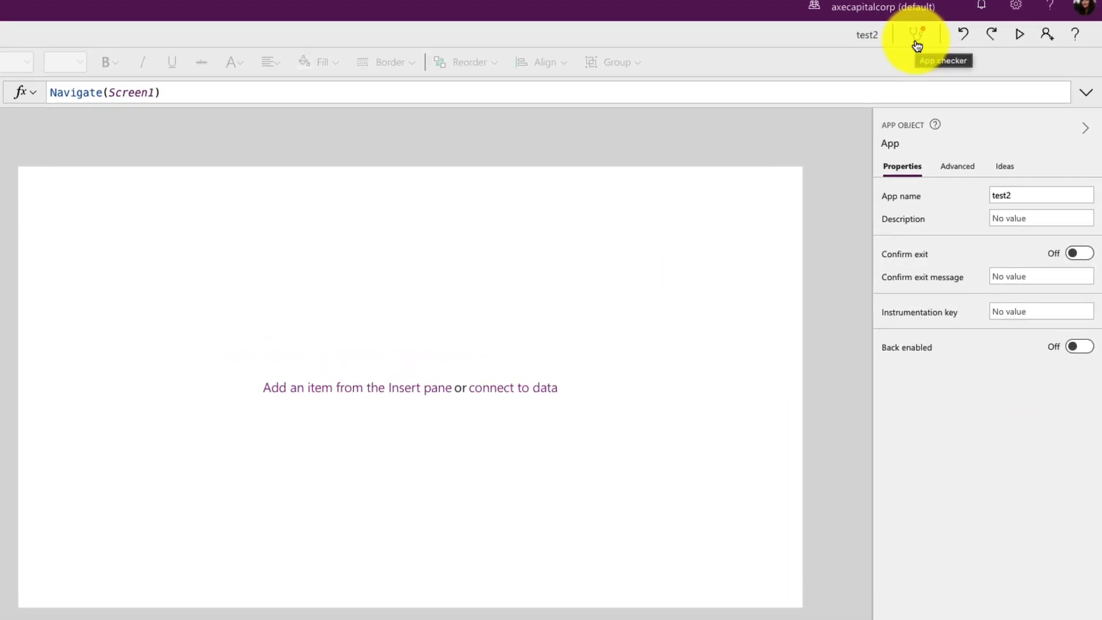
left_click(915, 34)
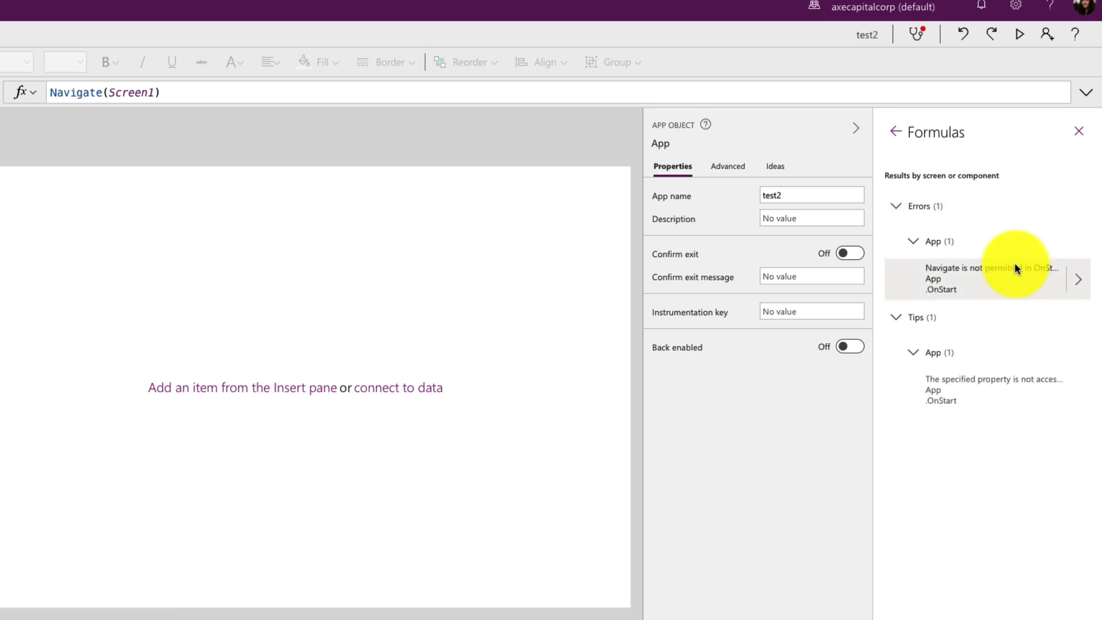
mouse_move(1055, 295)
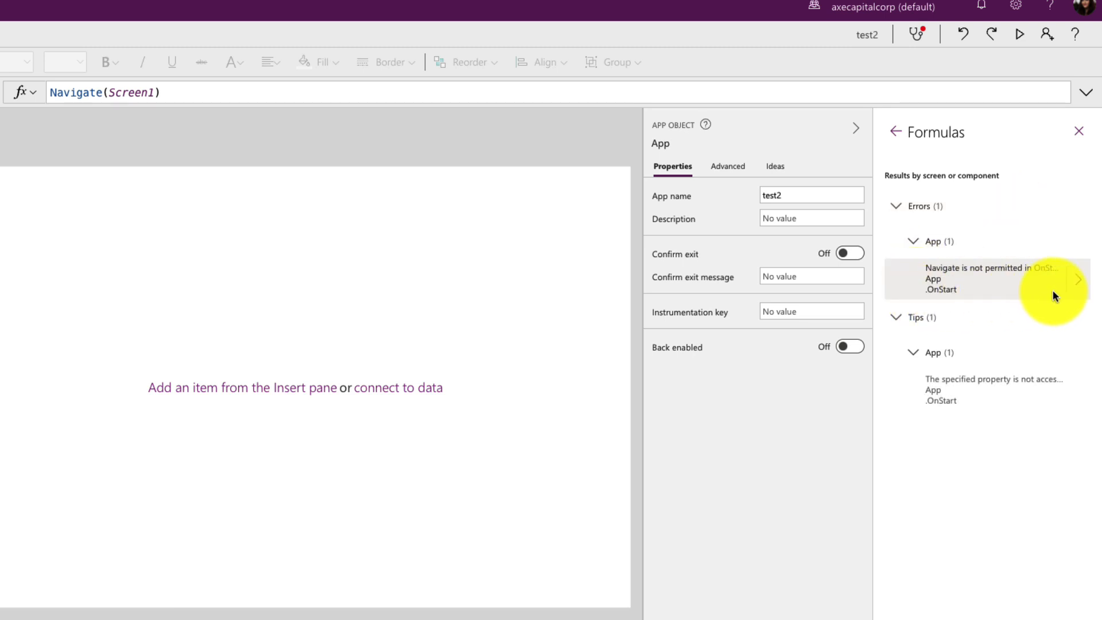
mouse_move(1055, 294)
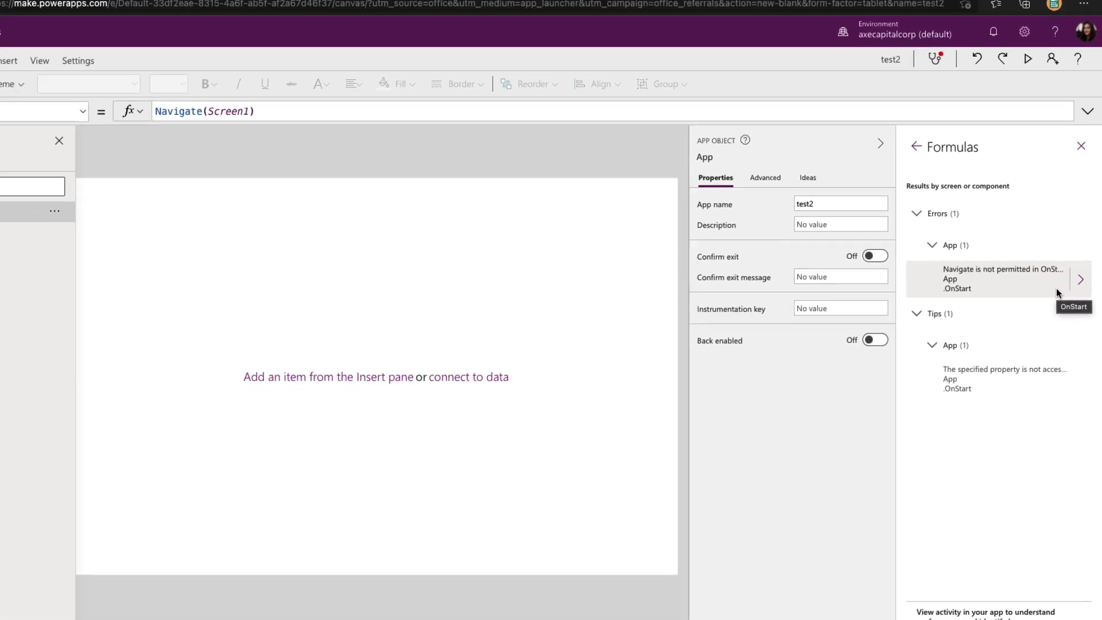
Scroll test2's retired features to Enable Navigate function in App.OnStart, still off
left_click(190, 85)
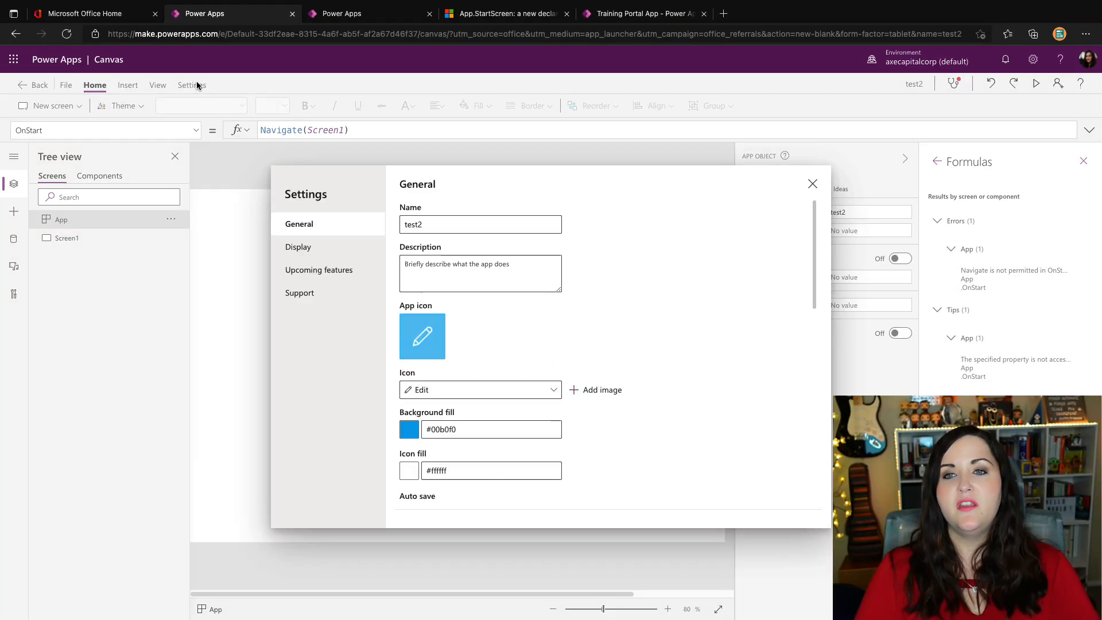
left_click(318, 269)
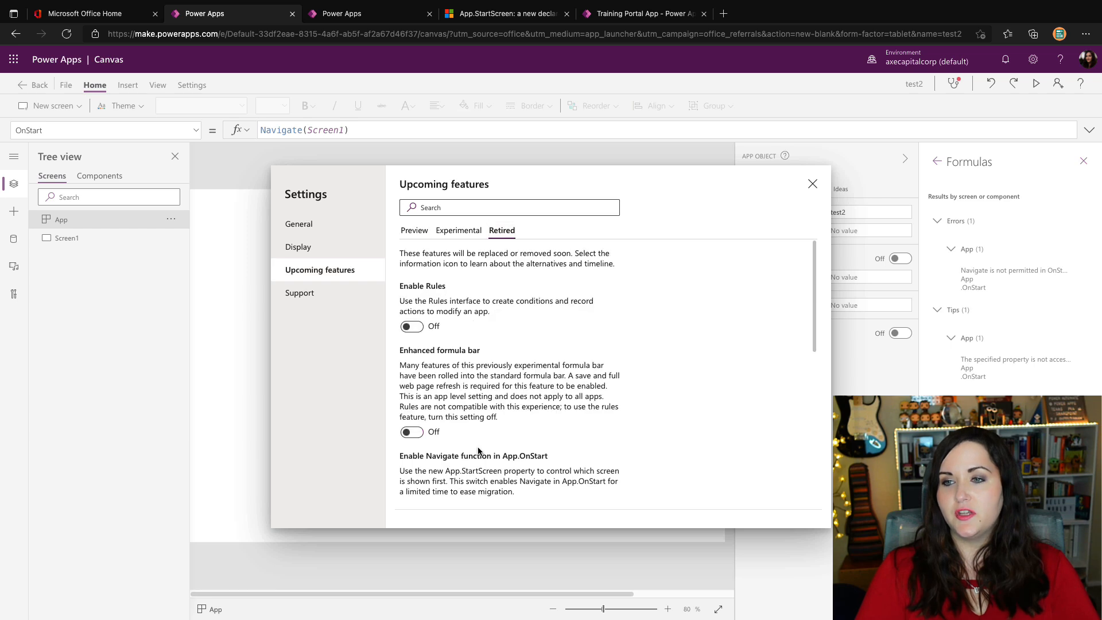
scroll("down", 3)
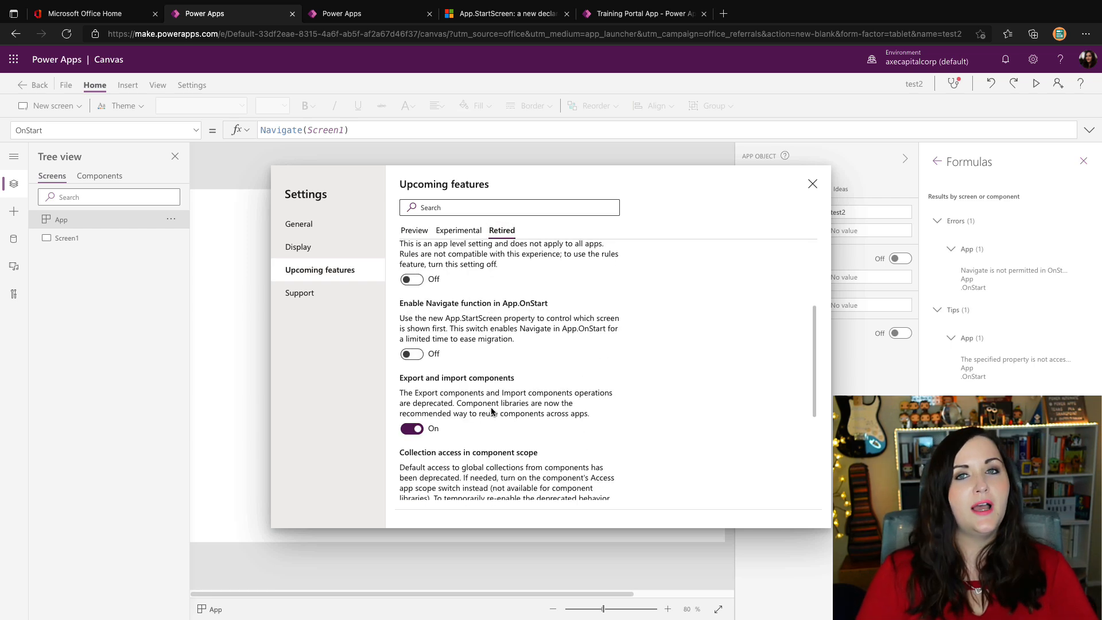
scroll("down", 3)
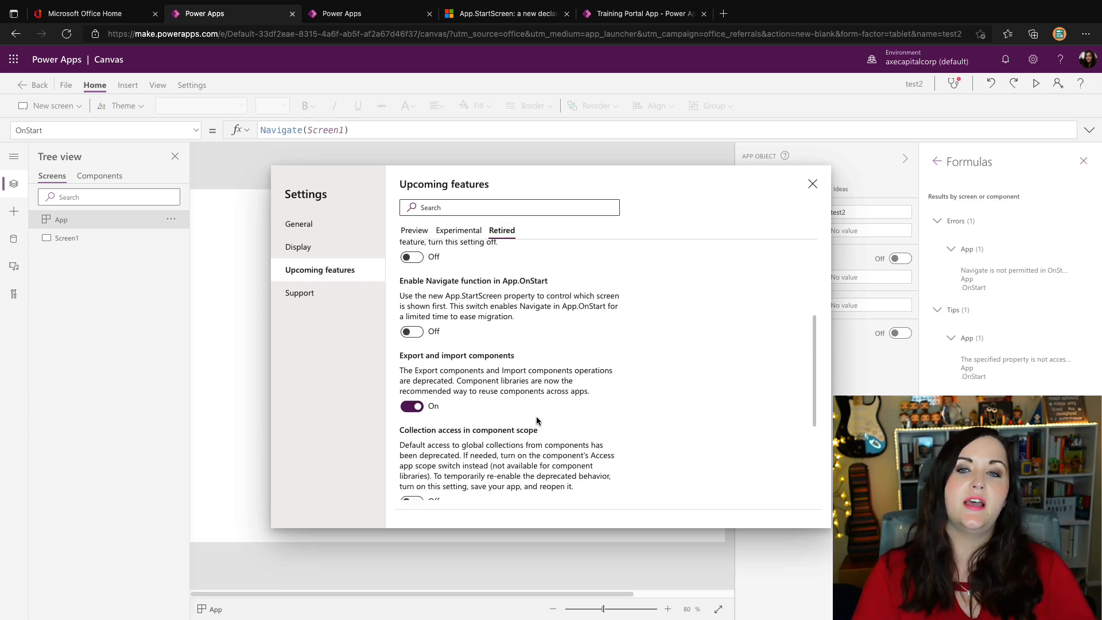
mouse_move(620, 401)
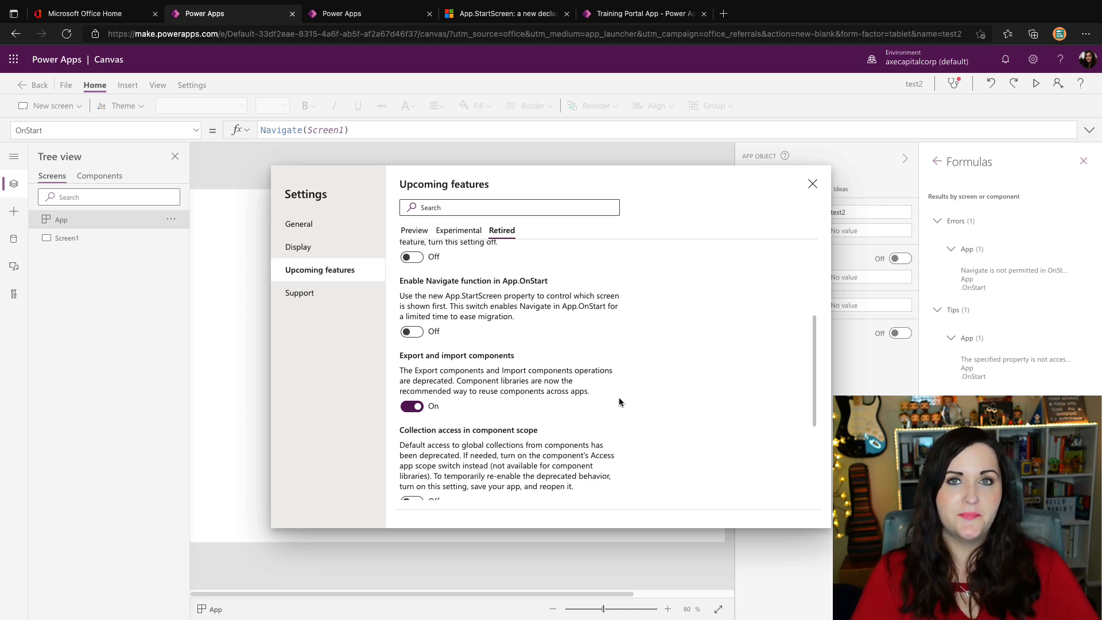
left_click(411, 325)
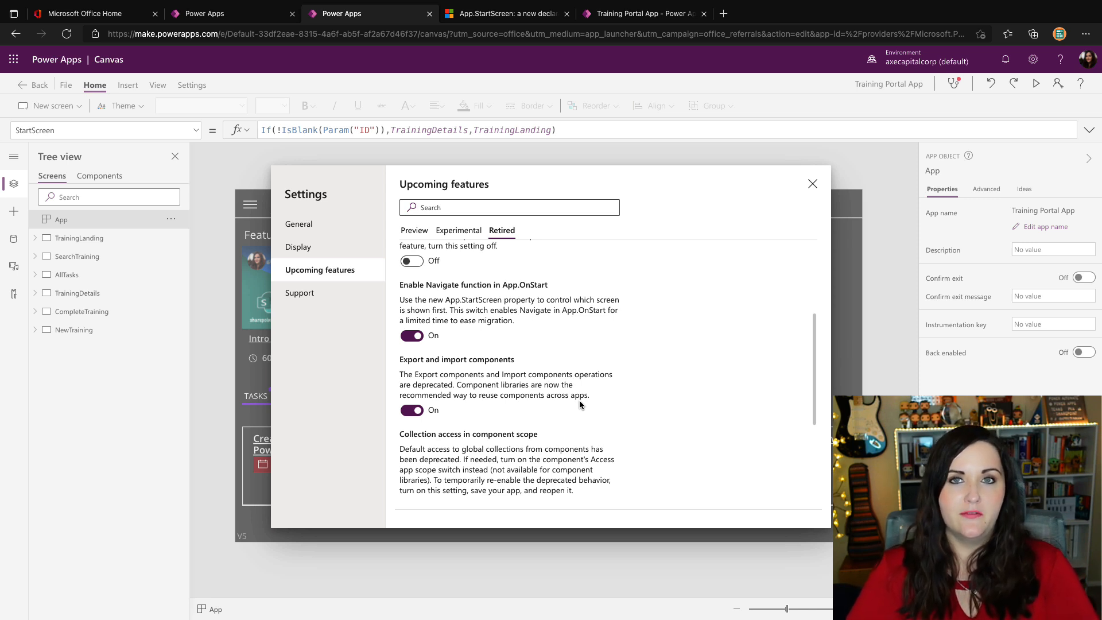
mouse_move(686, 330)
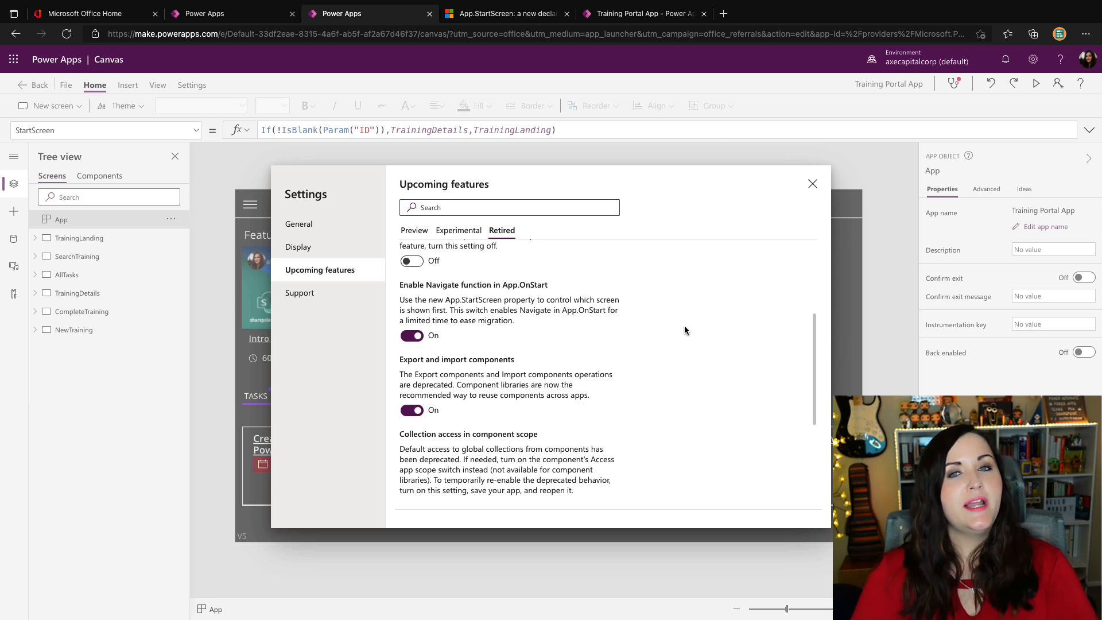
mouse_move(682, 332)
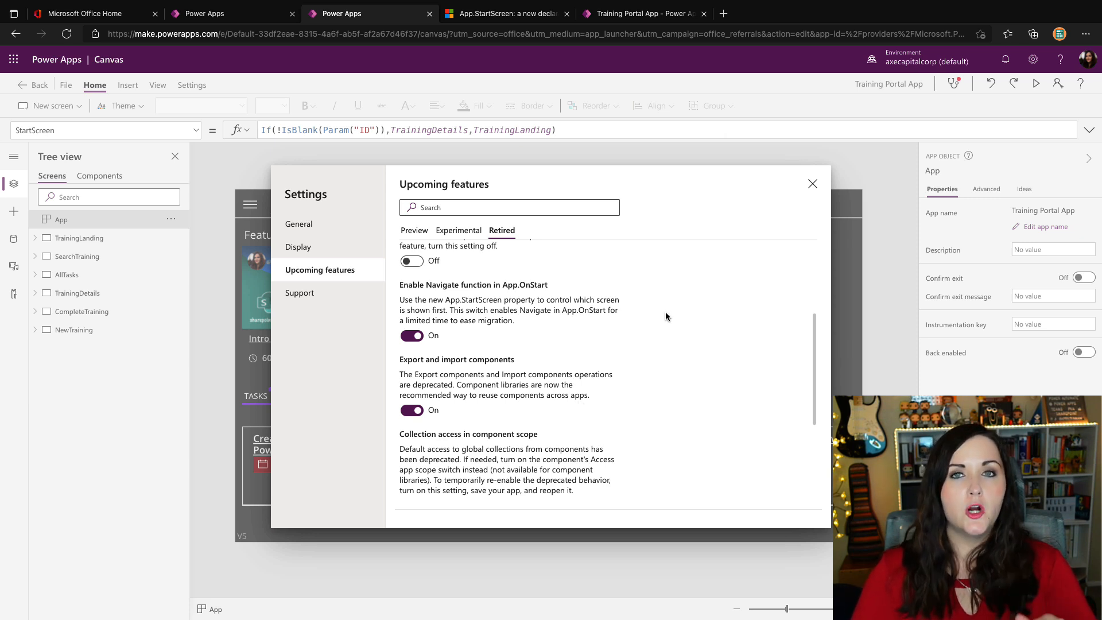
mouse_move(414, 98)
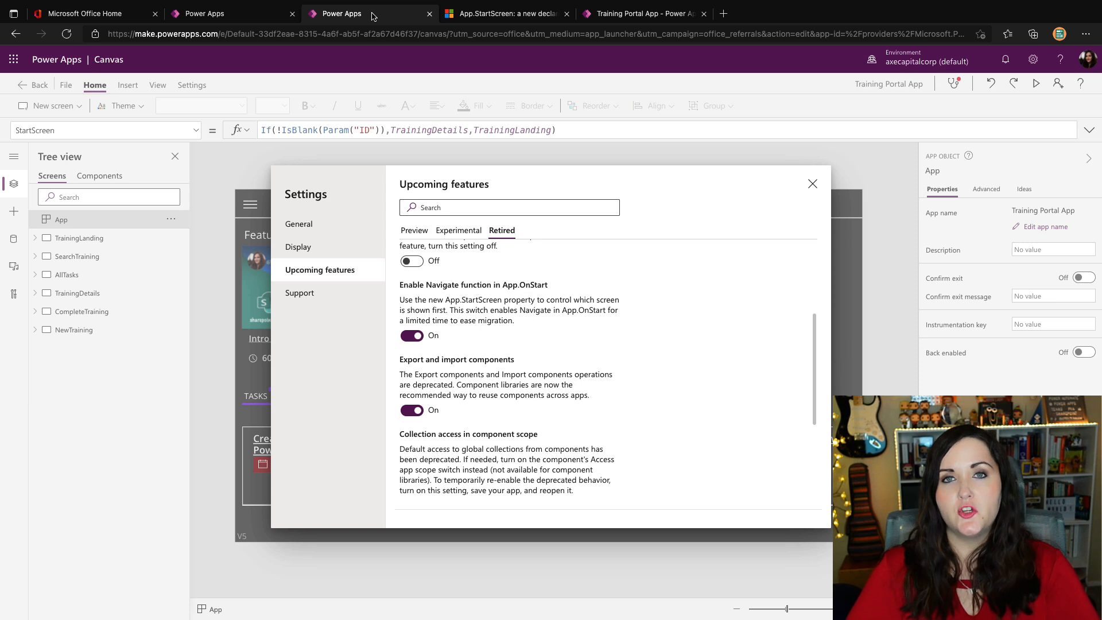
left_click(411, 336)
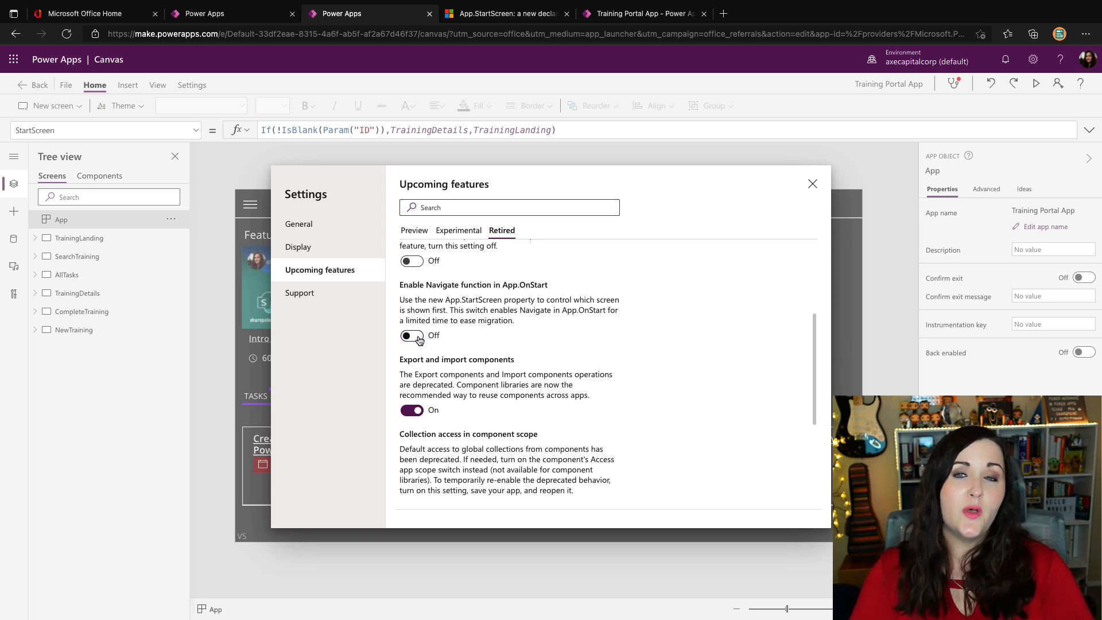
mouse_move(416, 340)
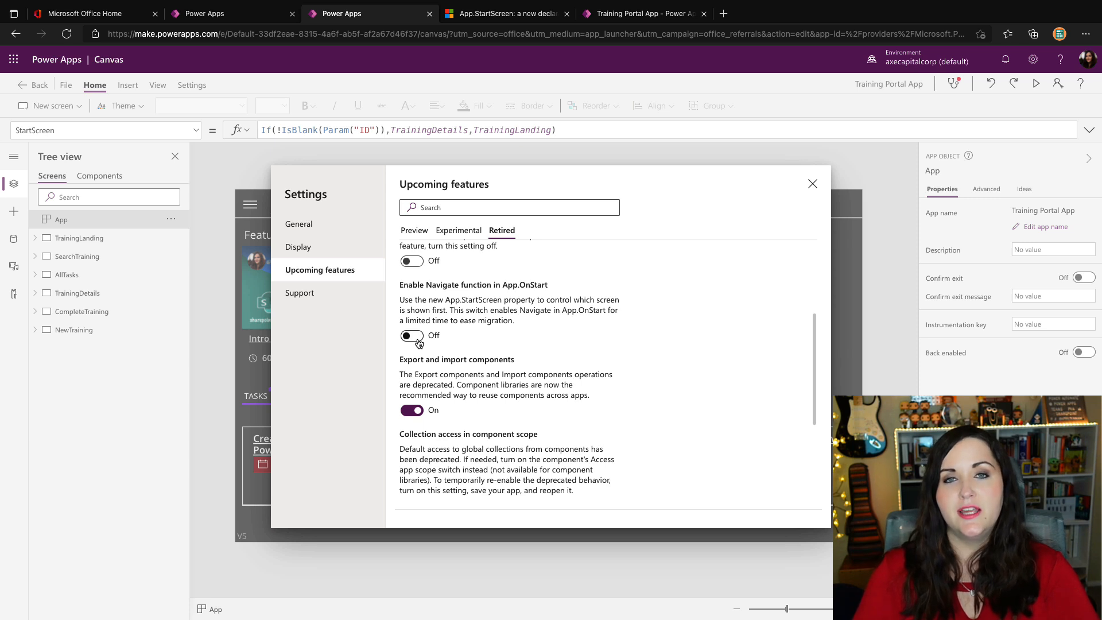
mouse_move(562, 357)
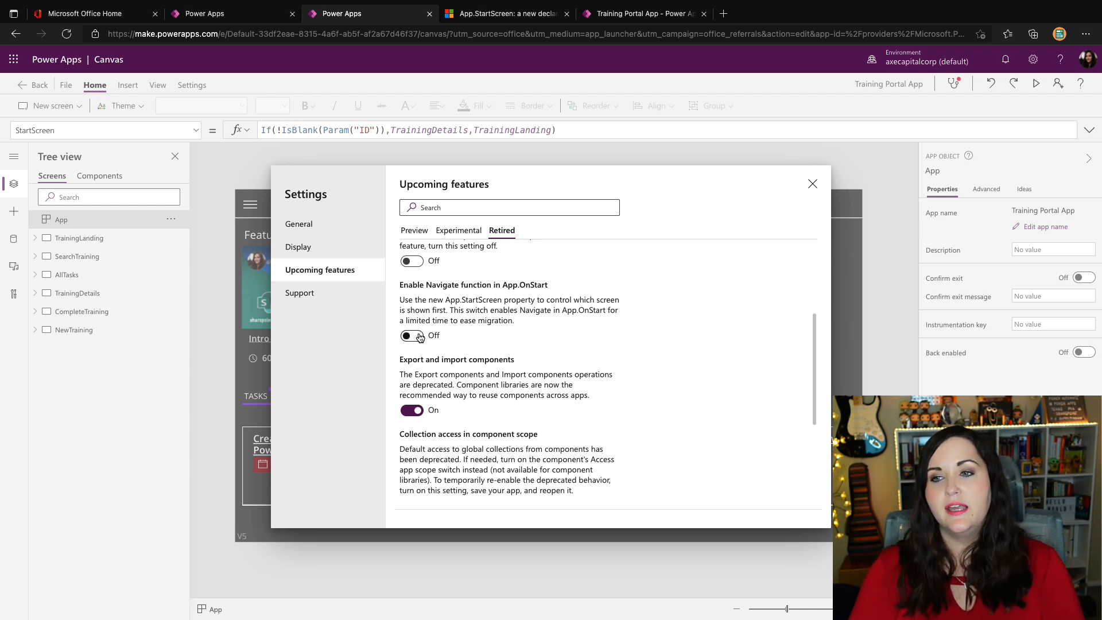
left_click(411, 335)
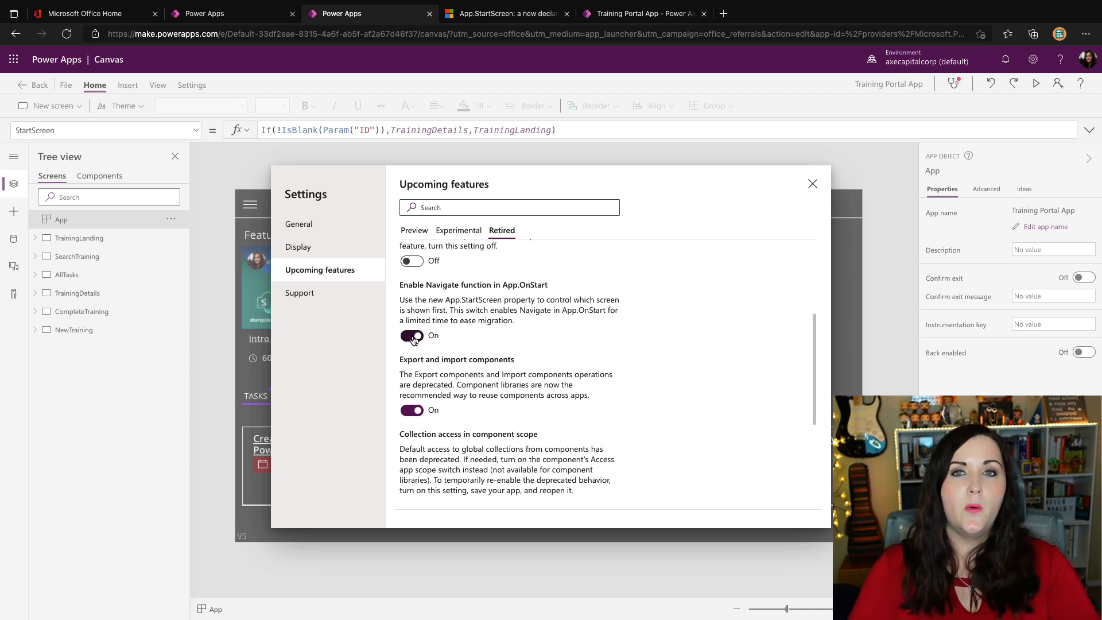